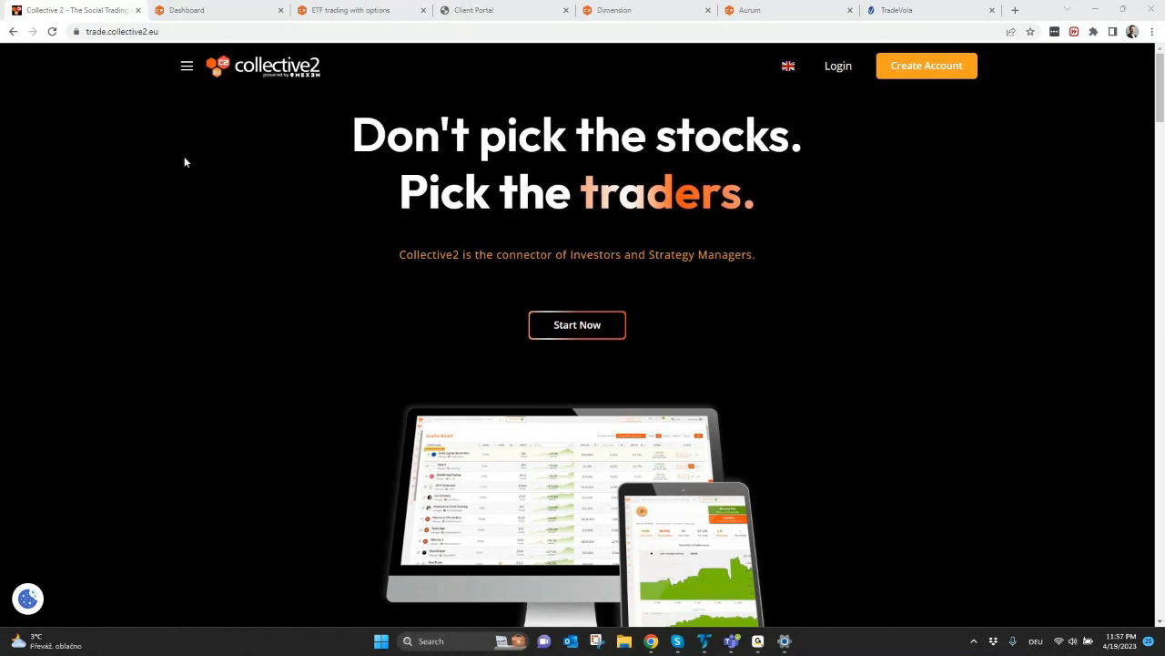
{"action": "mouse_move", "coordinate": [240, 157]}
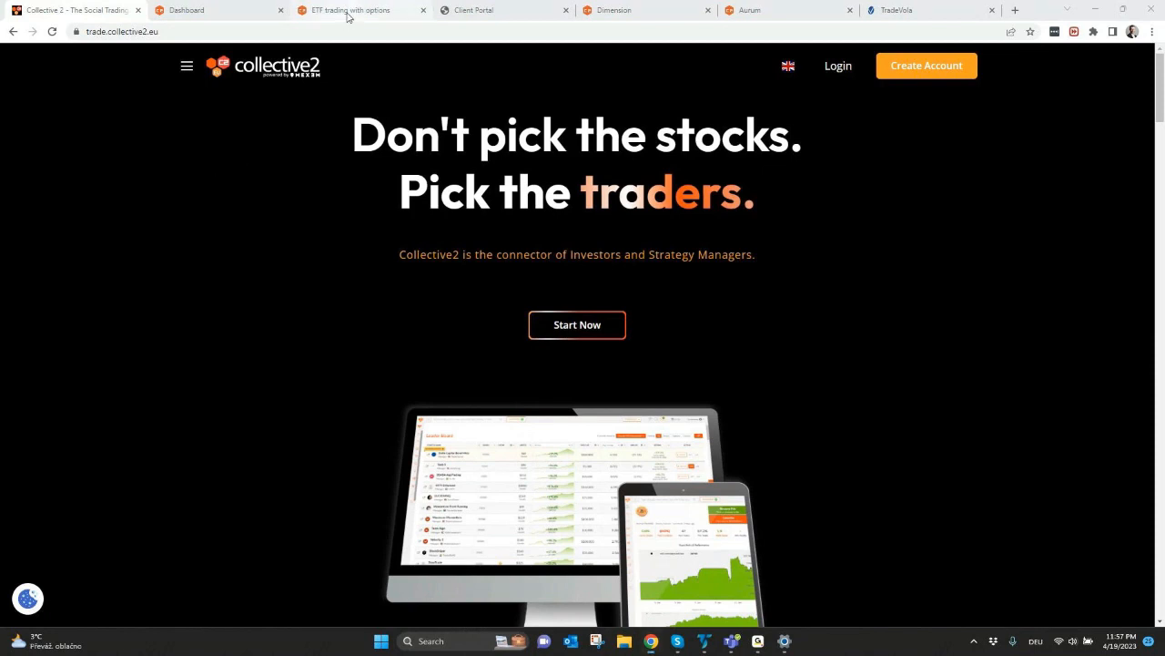
Switch to the ETF trading with options strategy showing 3.5% return, 80 trades and 86.2% wins
{"action": "left_click", "coordinate": [351, 10]}
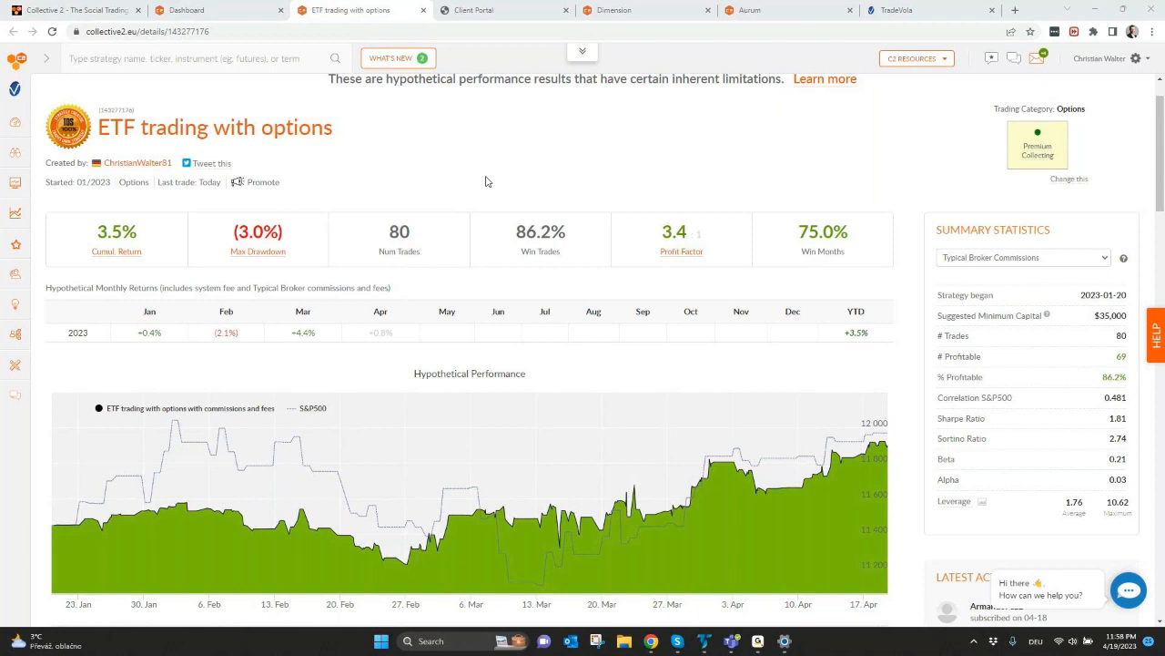
{"action": "mouse_move", "coordinate": [564, 186]}
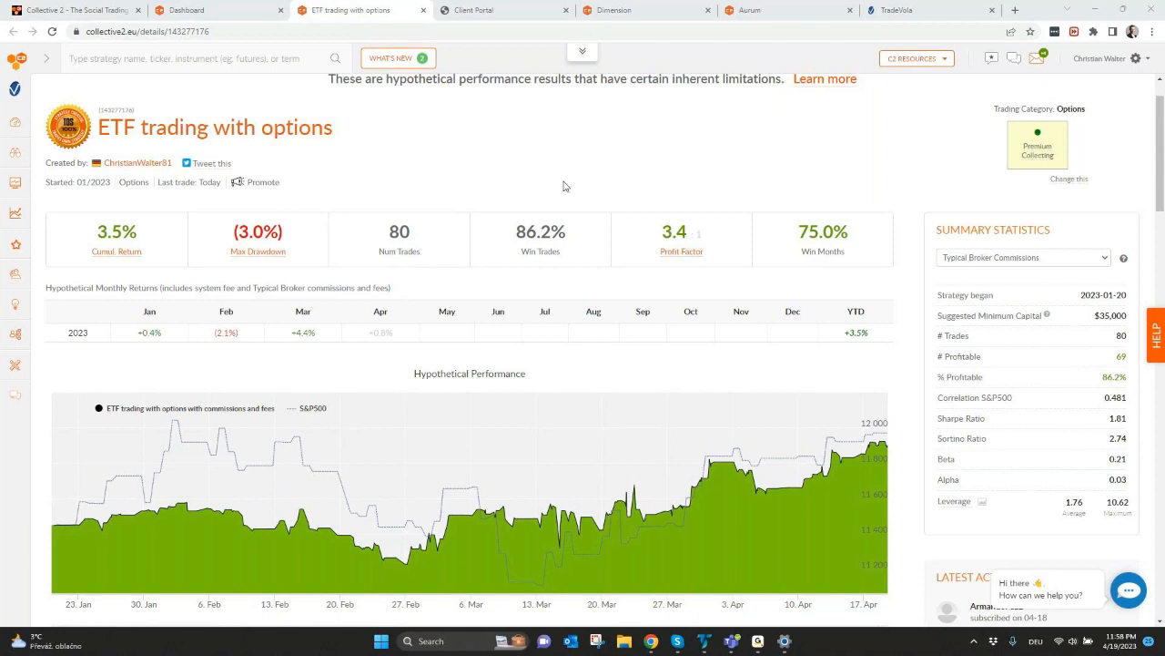
{"action": "mouse_move", "coordinate": [565, 189]}
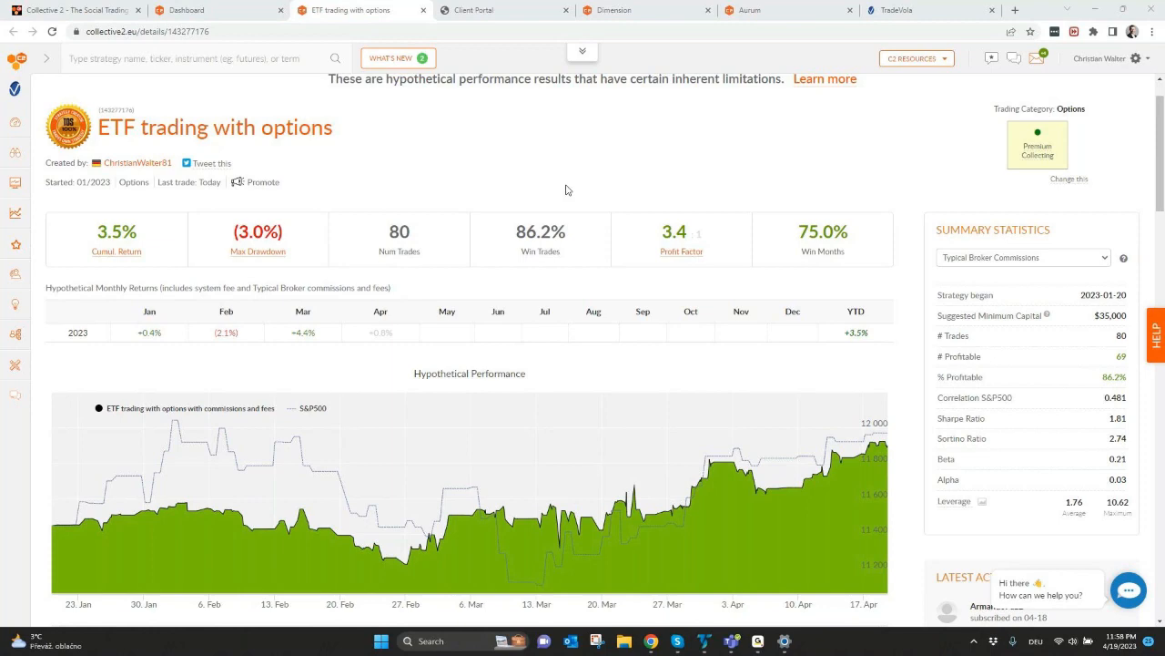
{"action": "scroll", "scroll_direction": "down", "scroll_amount": 3}
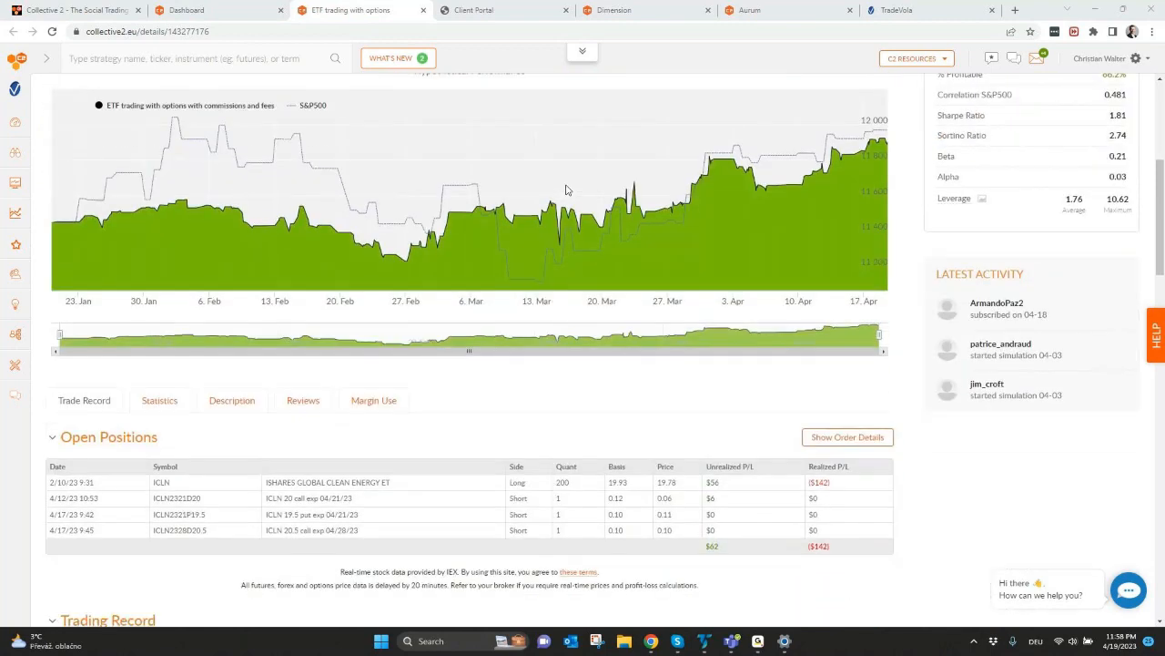
{"action": "scroll", "scroll_direction": "down", "scroll_amount": 3}
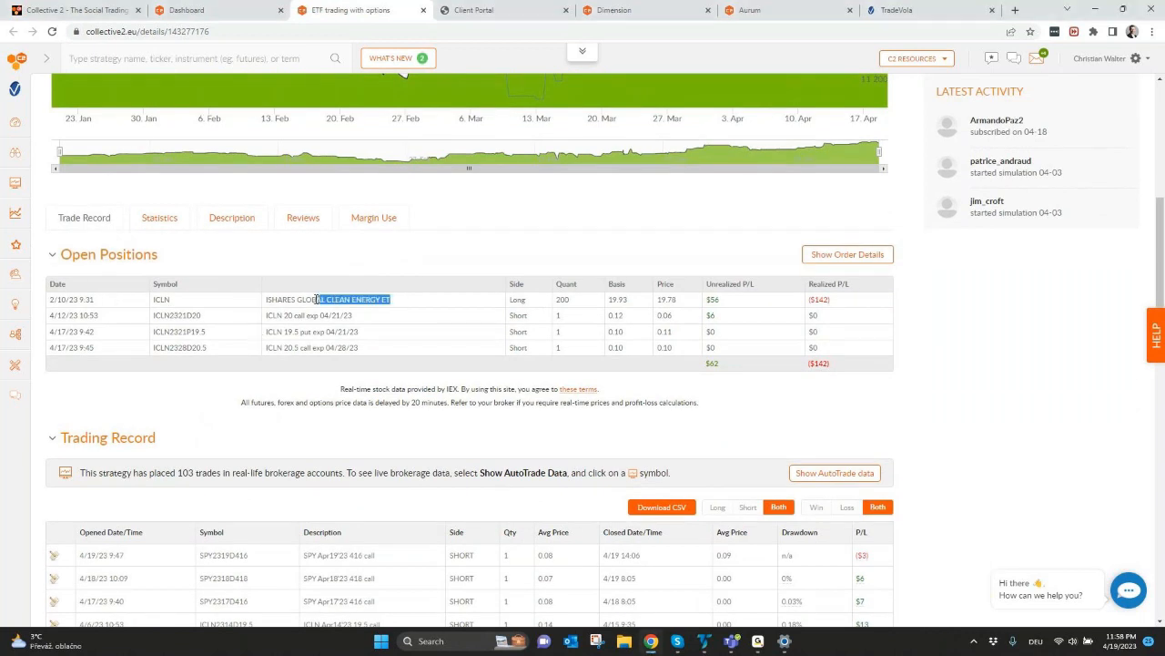
{"action": "double_click", "coordinate": [328, 298]}
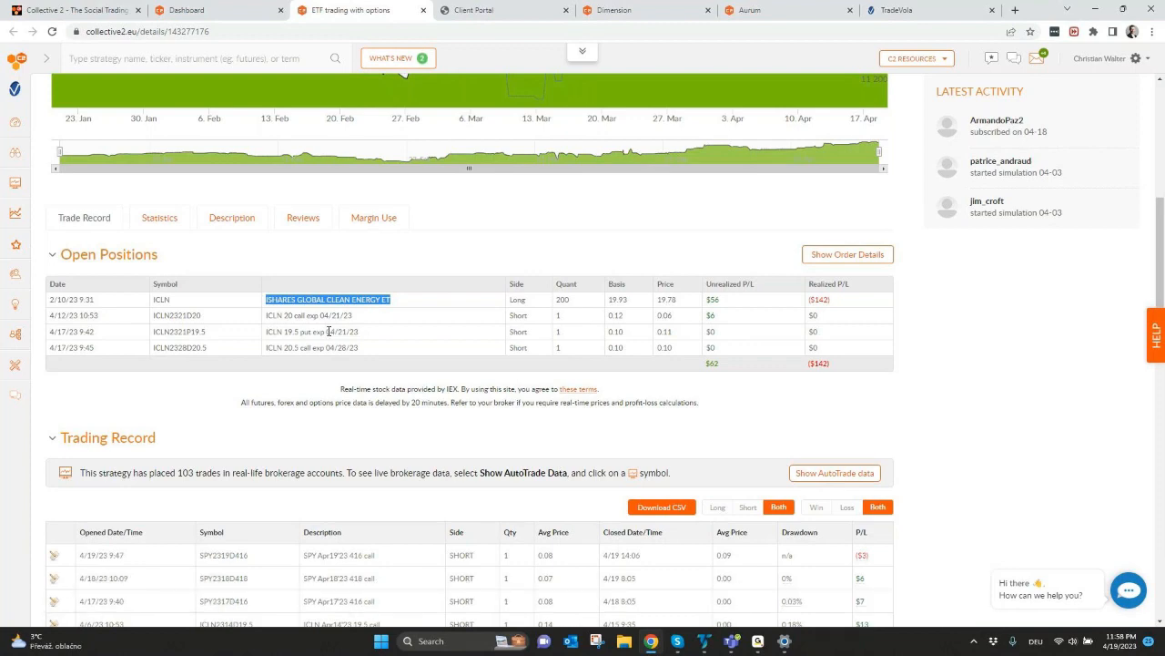
{"action": "scroll", "scroll_direction": "down", "scroll_amount": 3}
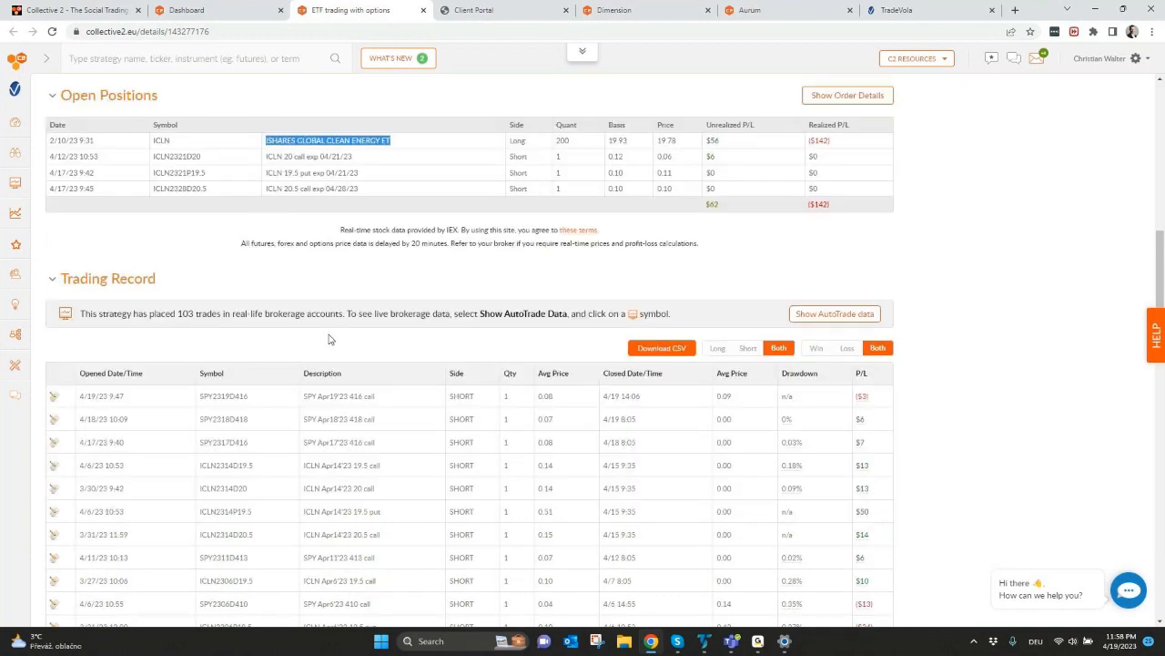
{"action": "scroll", "scroll_direction": "down", "scroll_amount": 3}
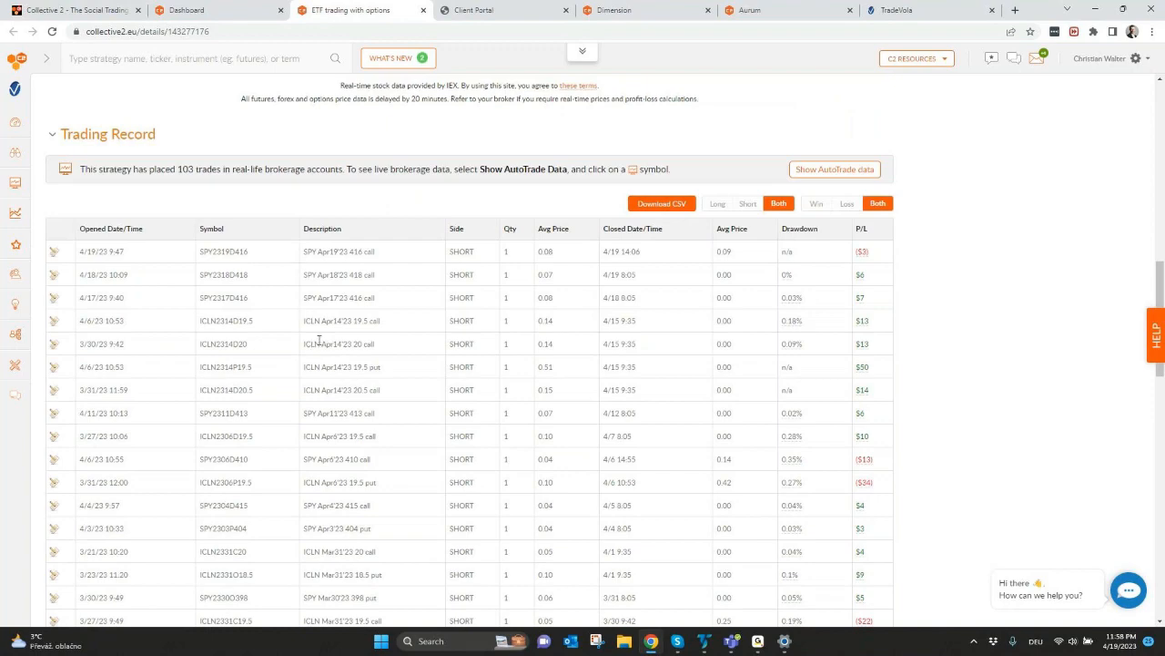
{"action": "scroll", "scroll_direction": "down", "scroll_amount": 3}
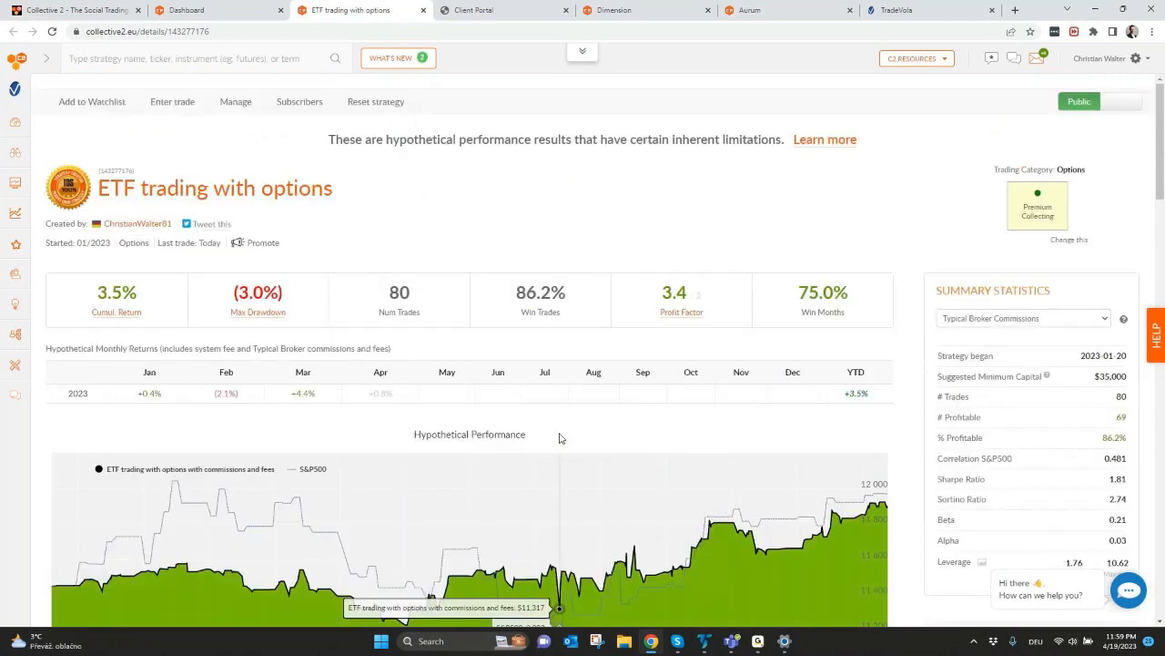
{"action": "scroll", "scroll_direction": "down", "scroll_amount": 3}
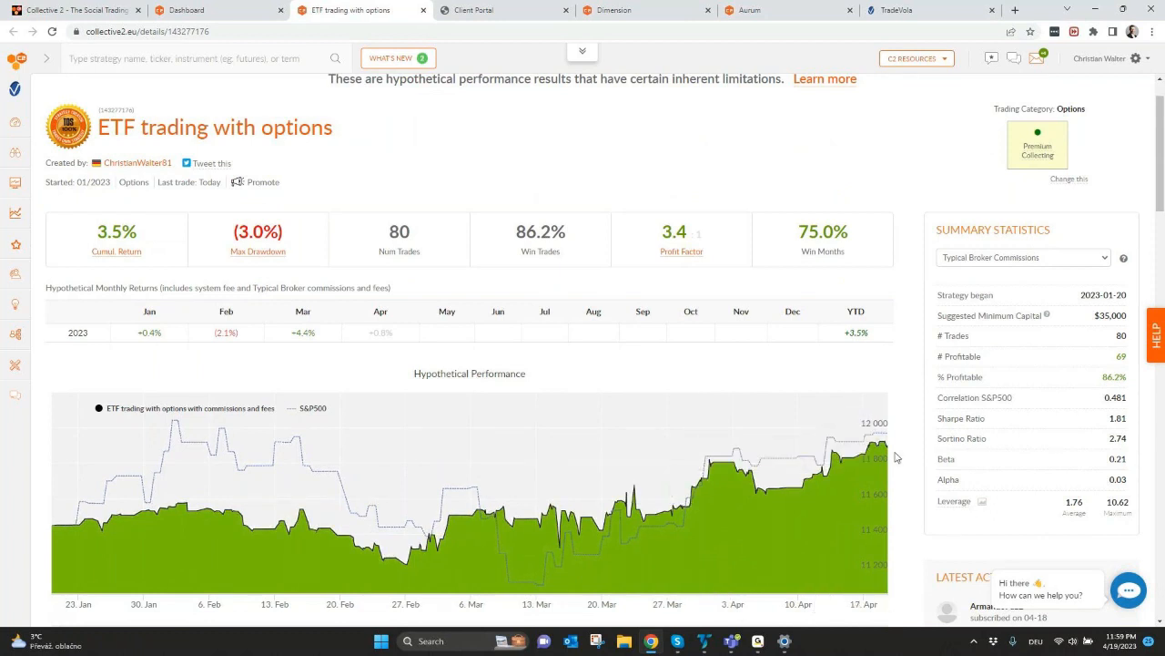
{"action": "mouse_move", "coordinate": [883, 452]}
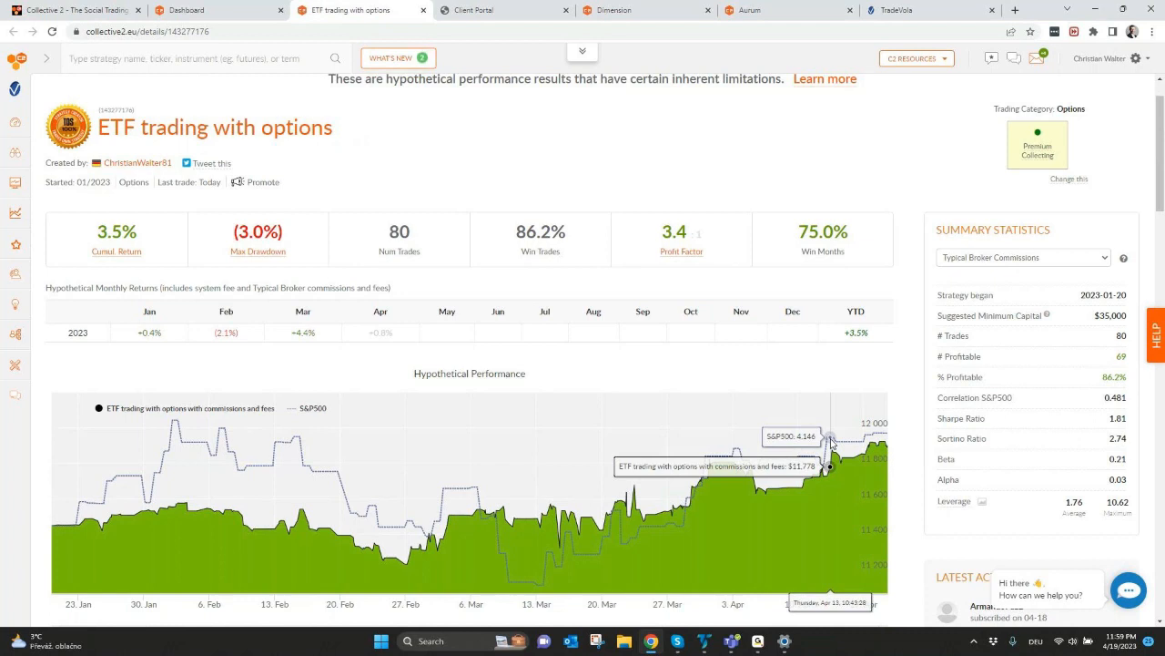
{"action": "scroll", "scroll_direction": "down", "scroll_amount": 3}
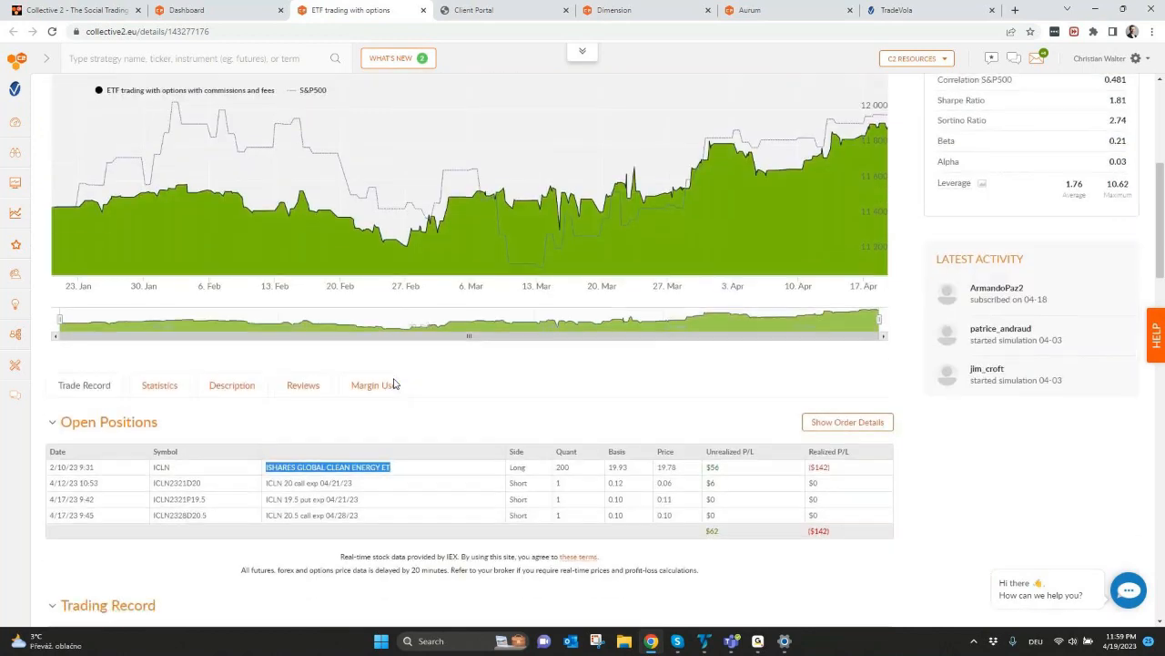
{"action": "scroll", "scroll_direction": "down", "scroll_amount": 3}
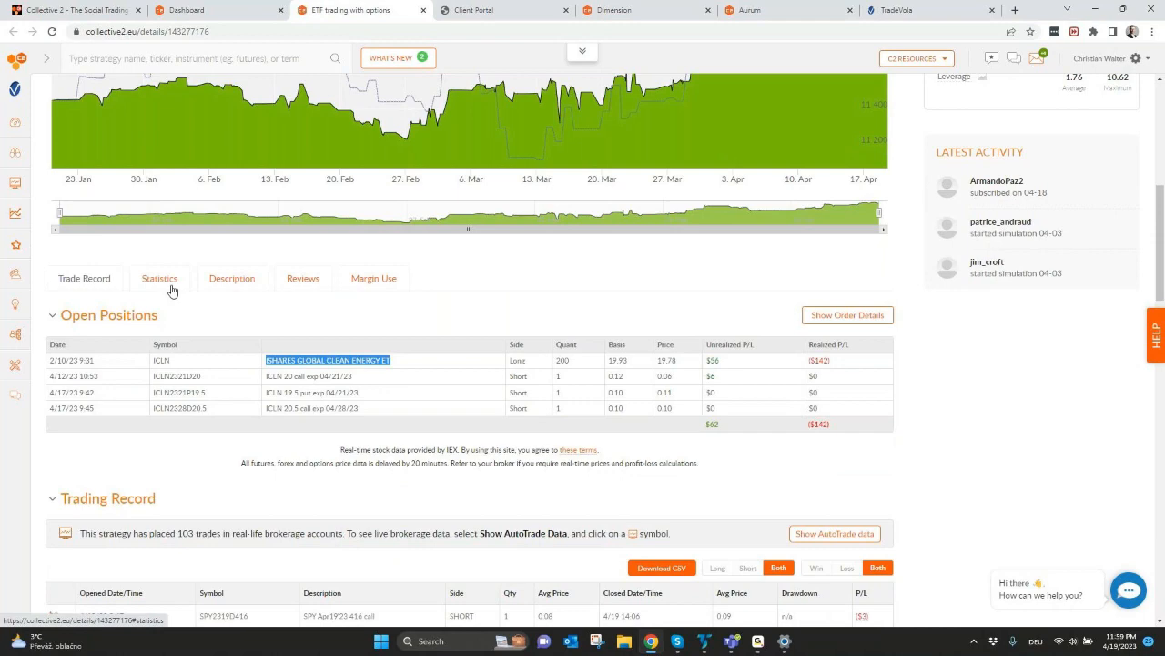
{"action": "scroll", "scroll_direction": "down", "scroll_amount": 3}
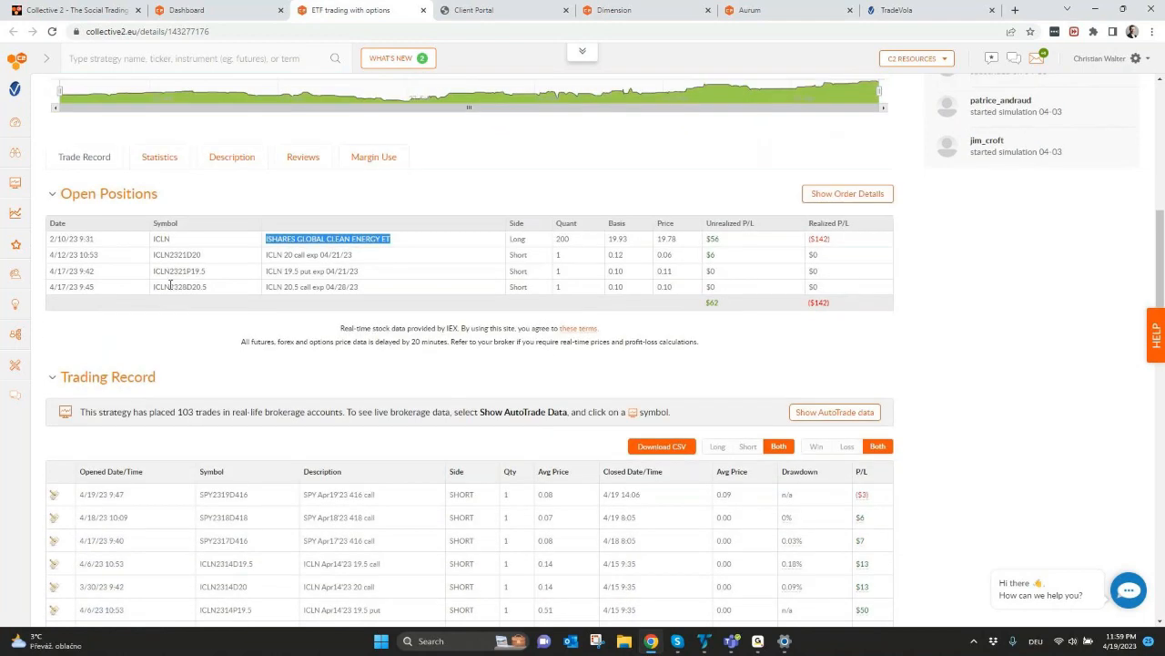
{"action": "scroll", "scroll_direction": "down", "scroll_amount": 3}
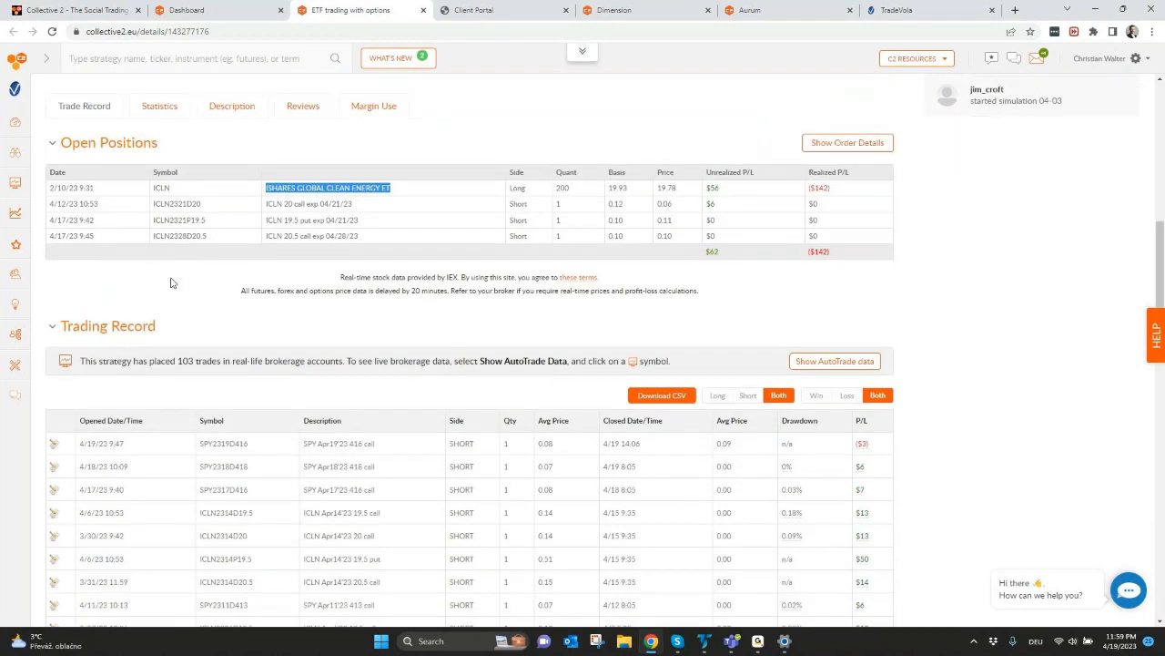
{"action": "scroll", "scroll_direction": "down", "scroll_amount": 3}
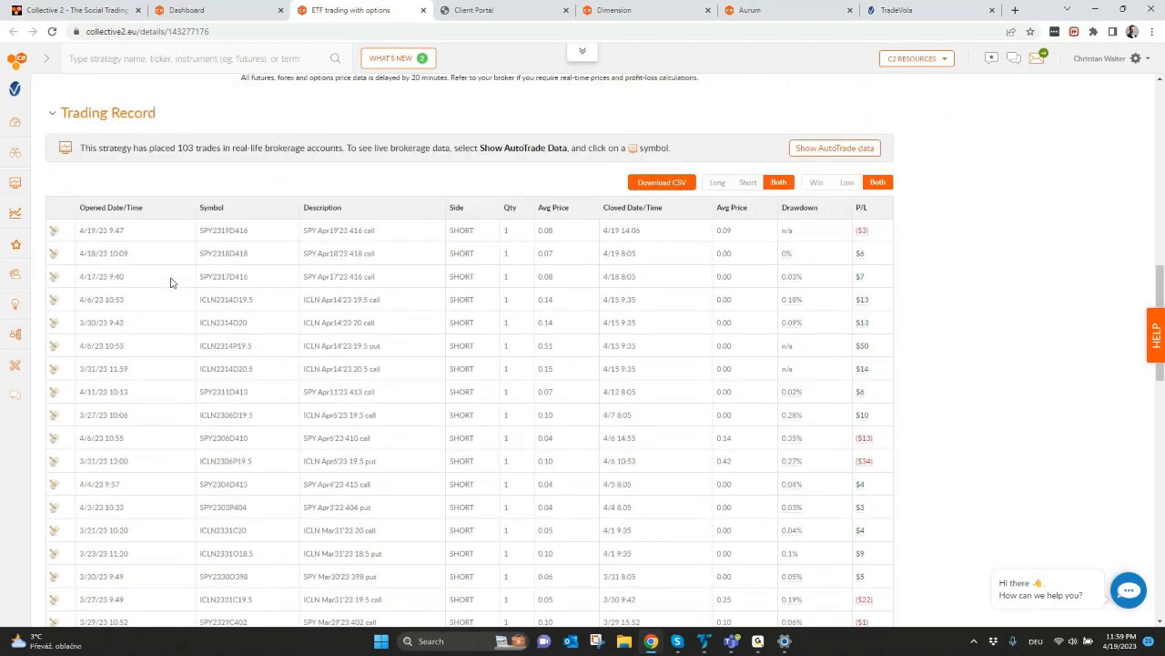
{"action": "scroll", "scroll_direction": "up", "scroll_amount": 3}
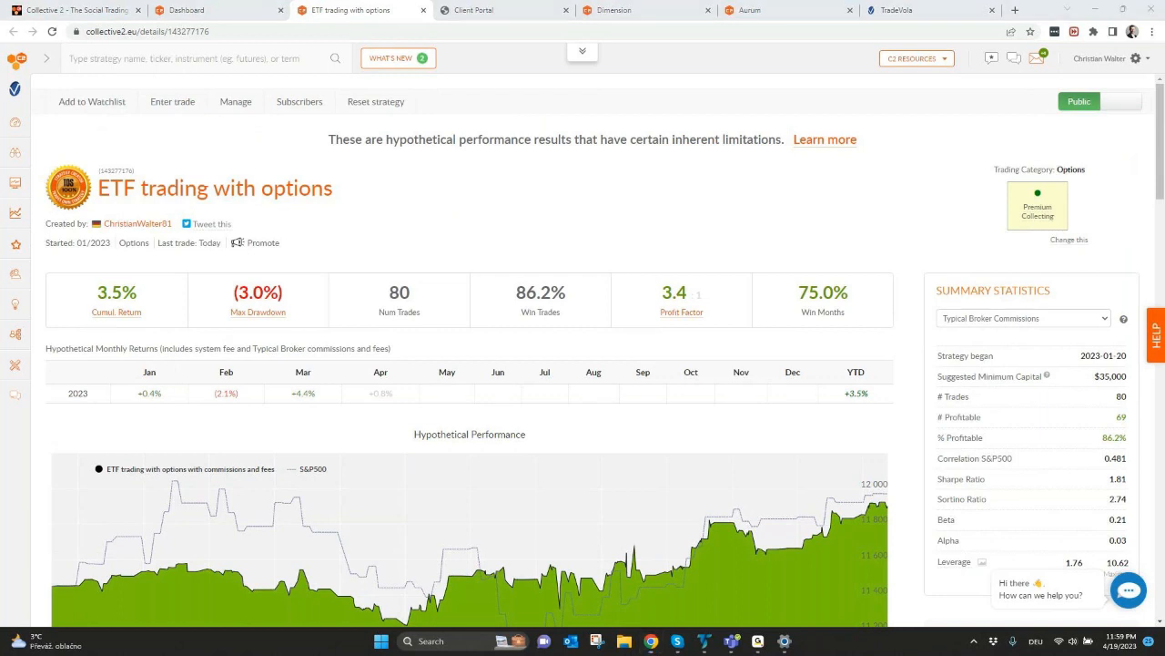
{"action": "mouse_move", "coordinate": [184, 272]}
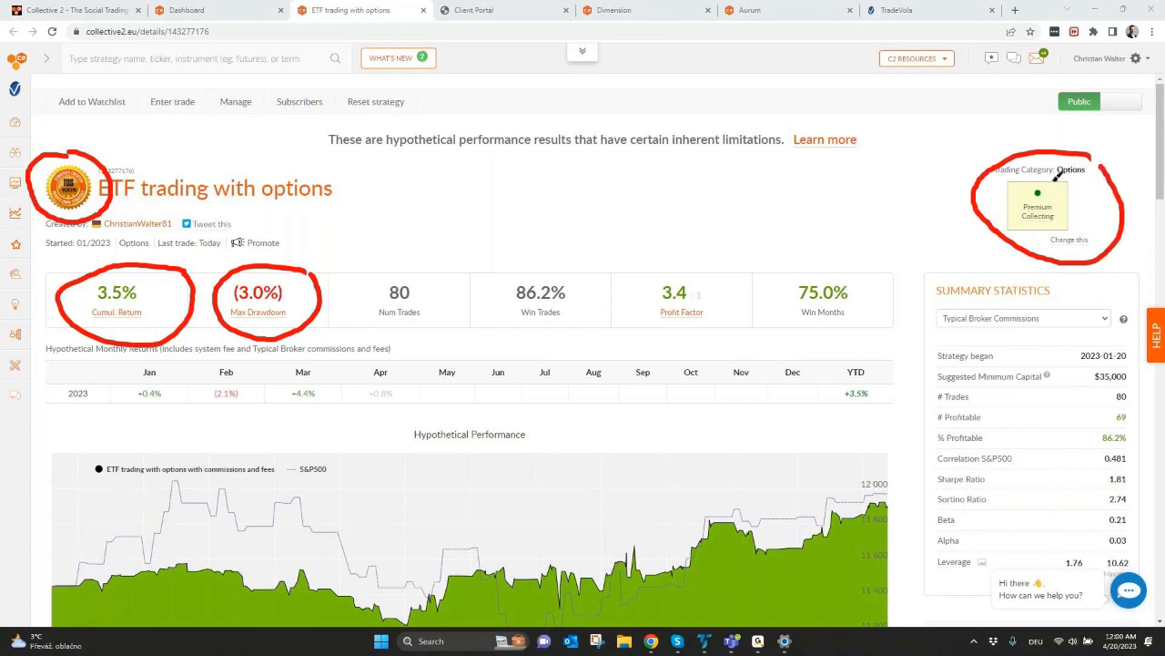
{"action": "mouse_move", "coordinate": [923, 255]}
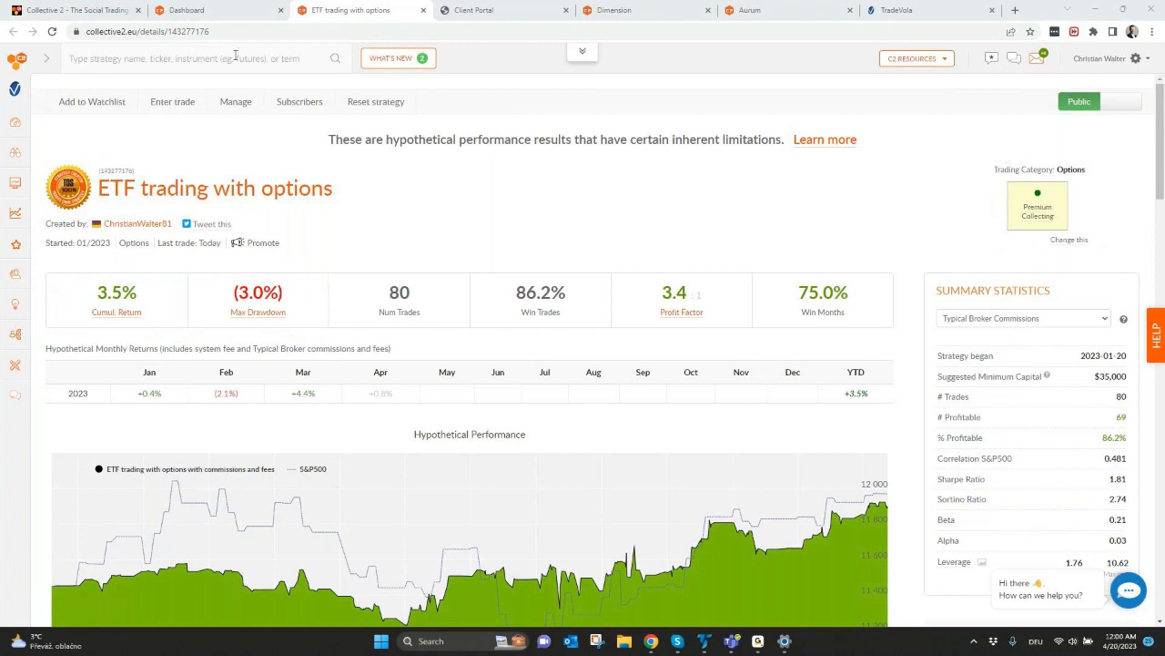
{"action": "mouse_move", "coordinate": [497, 11]}
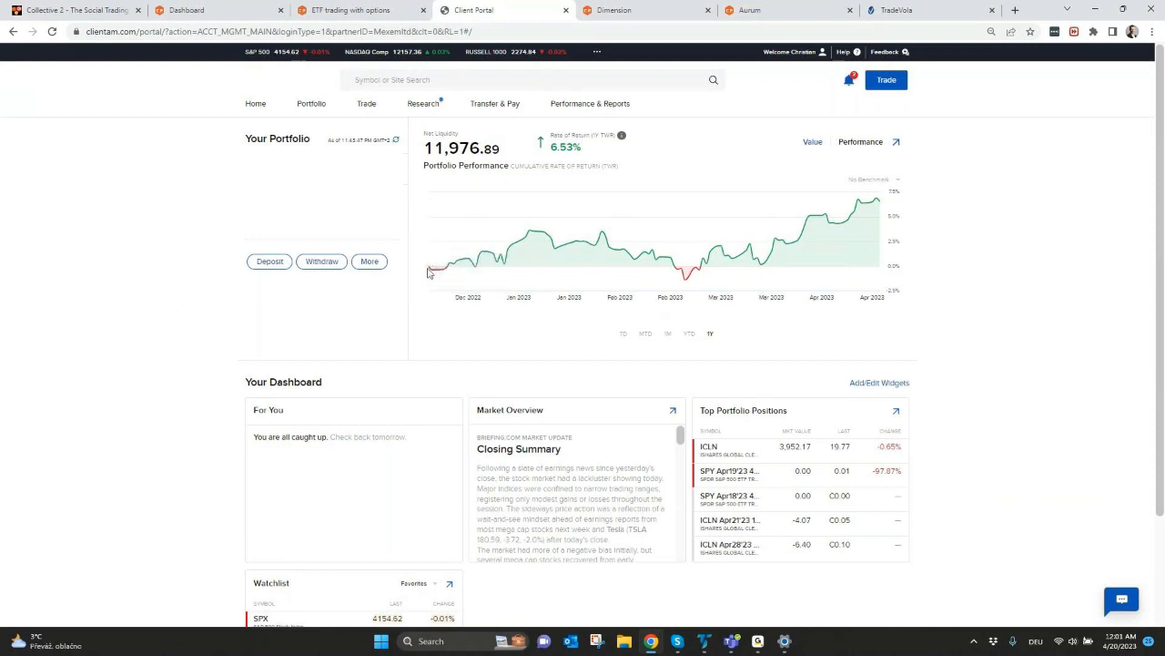
{"action": "mouse_move", "coordinate": [428, 273]}
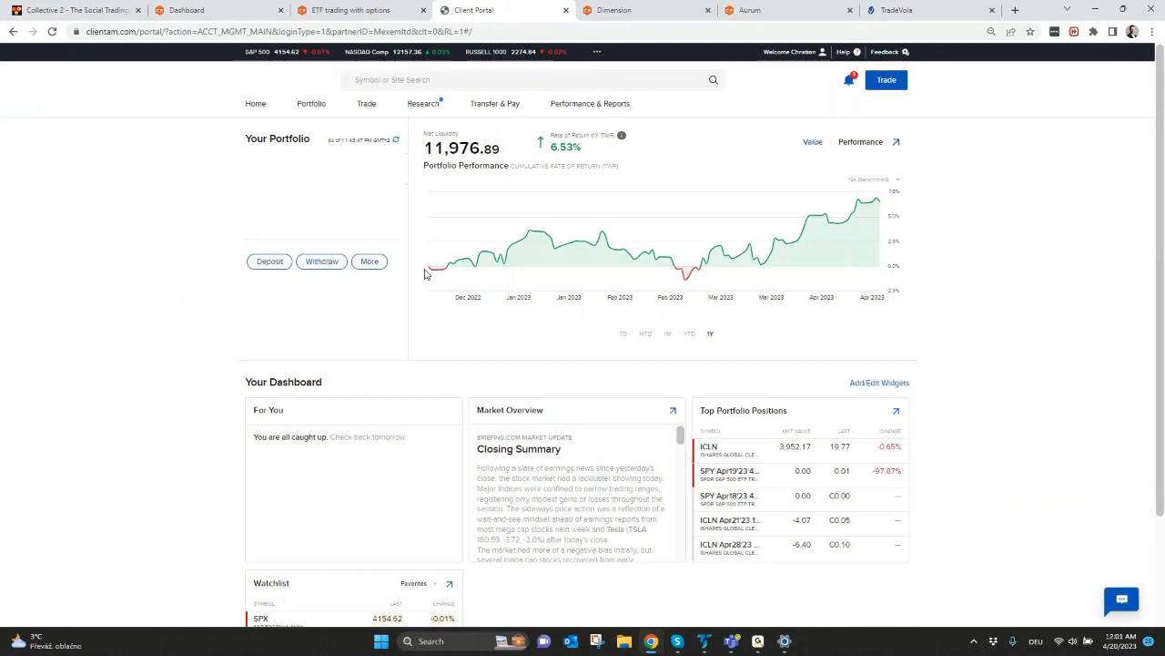
{"action": "mouse_move", "coordinate": [474, 152]}
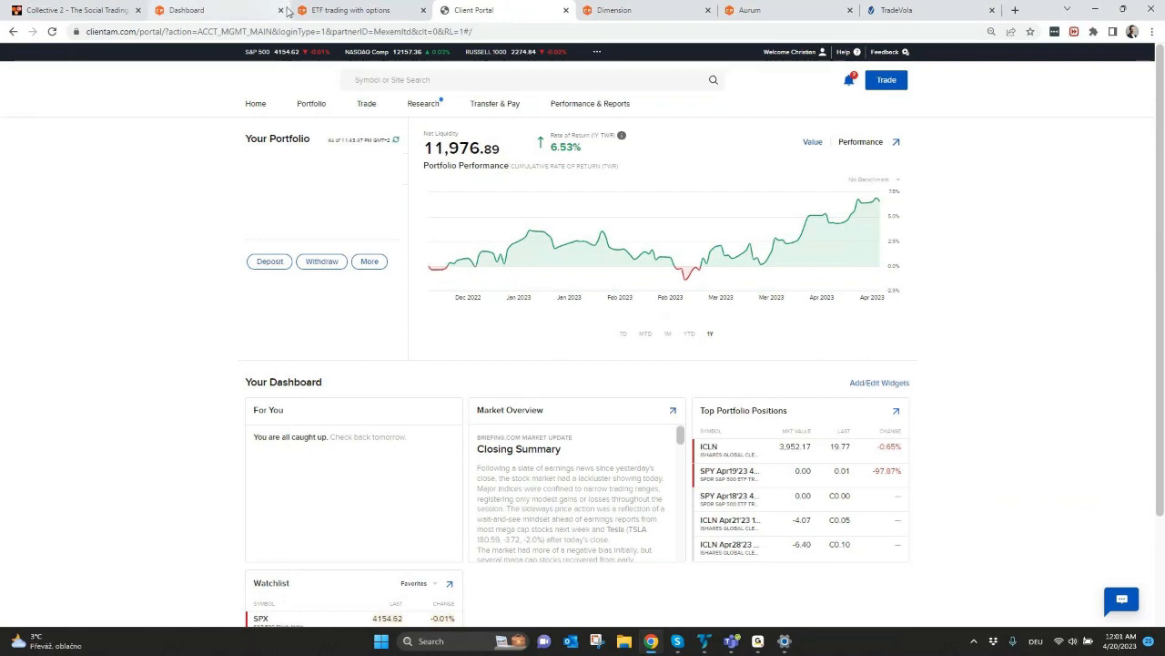
Show the ETF trading with options full performance chart against the S&P 500
{"action": "left_click", "coordinate": [355, 10]}
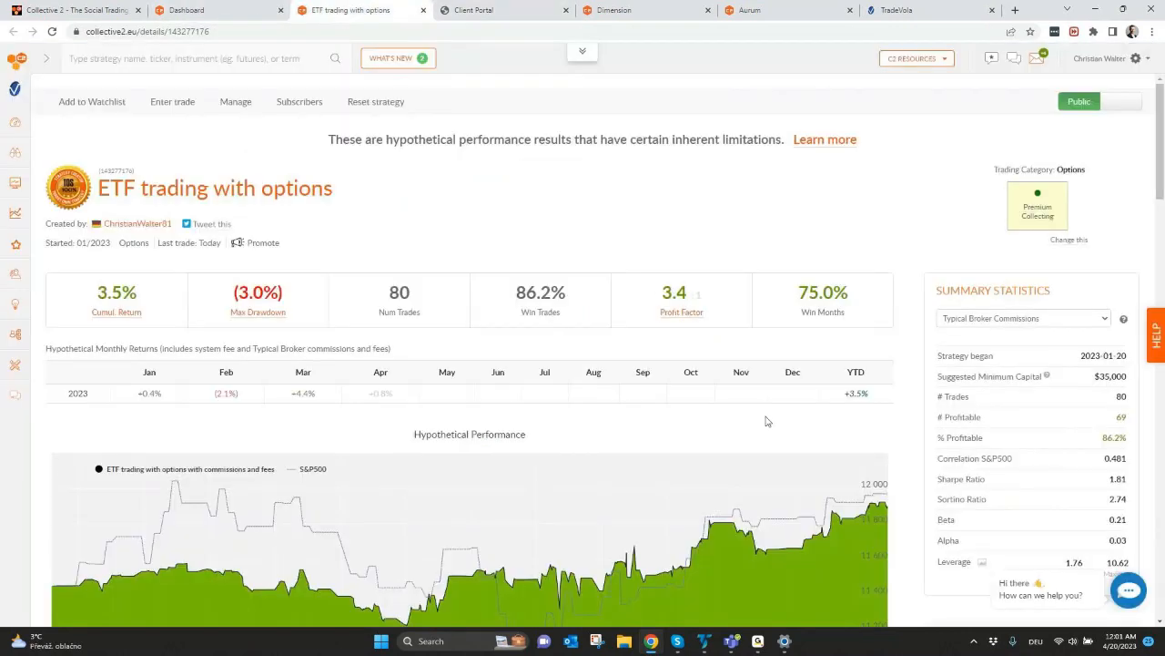
{"action": "scroll", "scroll_direction": "down", "scroll_amount": 3}
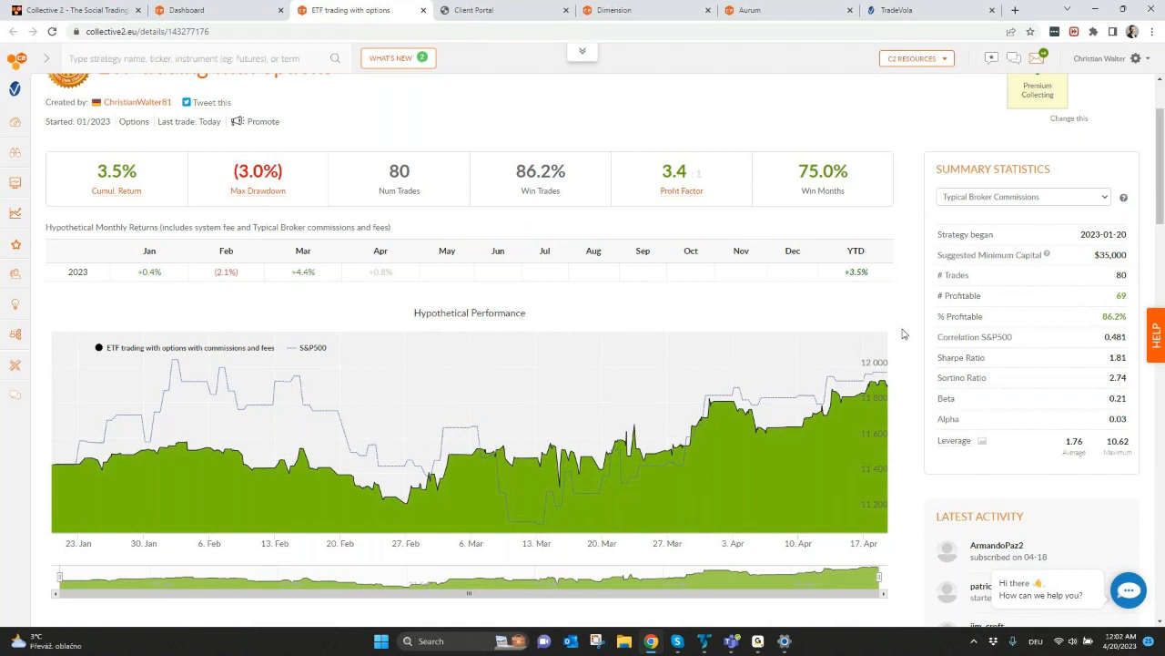
{"action": "mouse_move", "coordinate": [728, 419]}
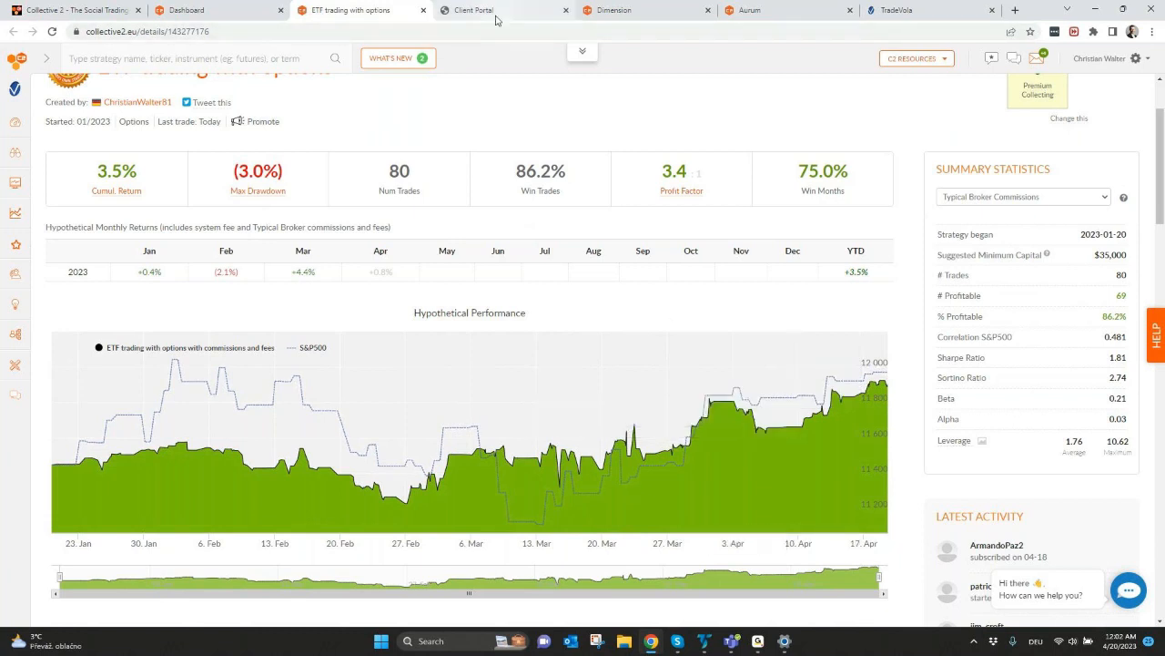
Switch to the Dimension strategy page showing 37.3% return and 16.1% max drawdown
{"action": "left_click", "coordinate": [628, 10]}
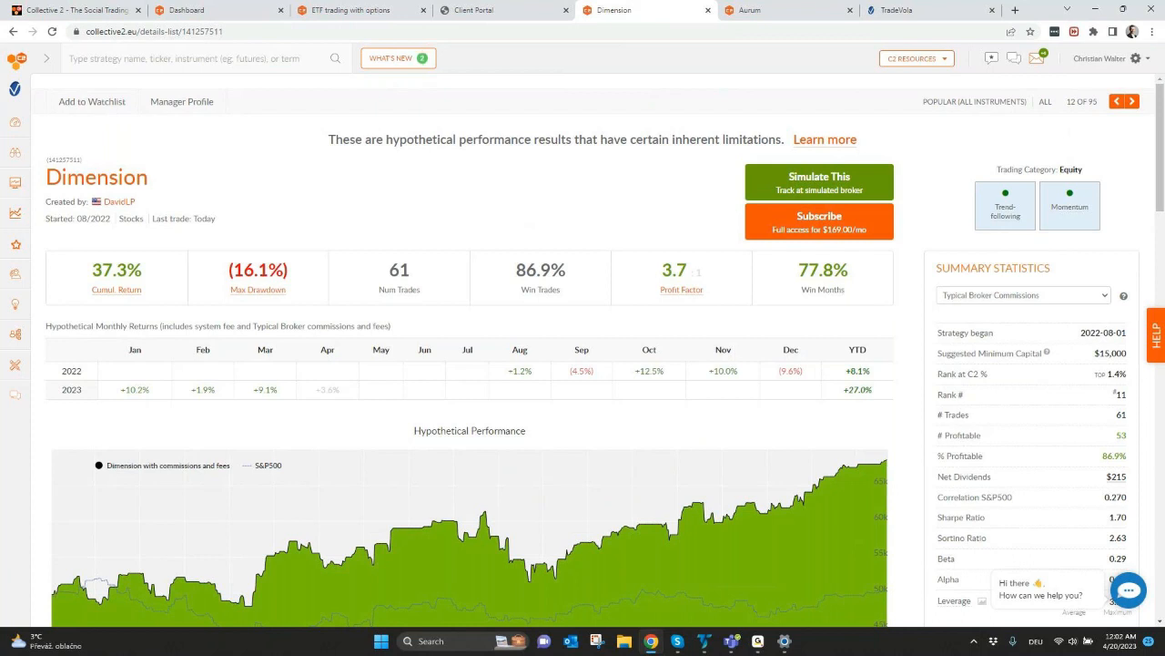
{"action": "mouse_move", "coordinate": [325, 244]}
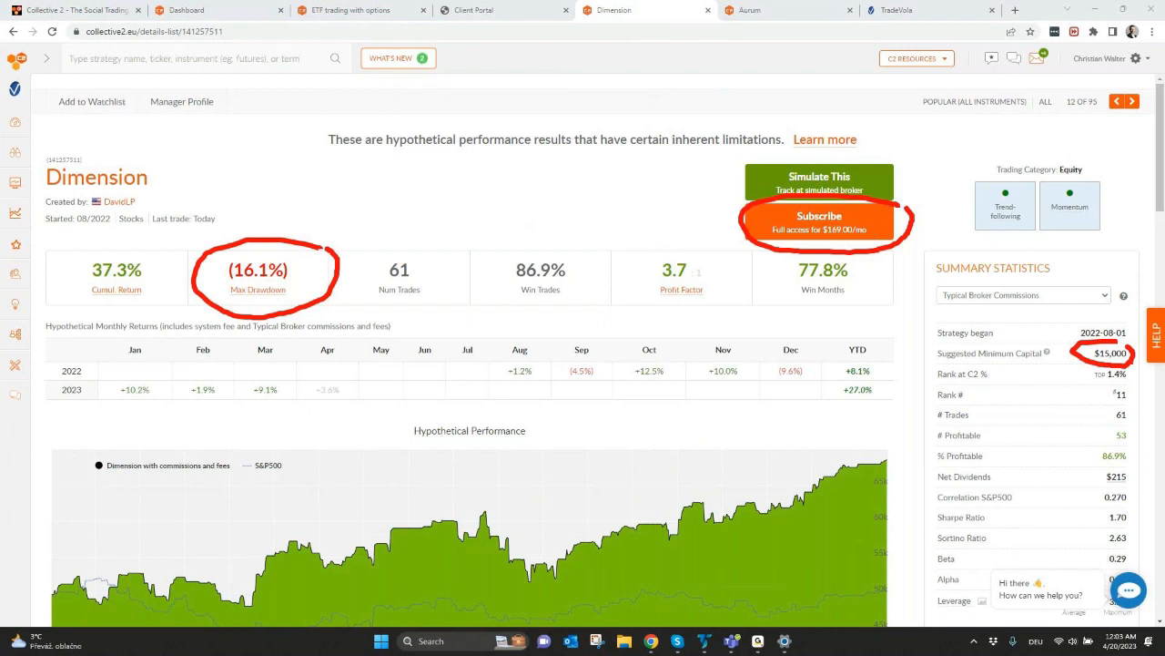
{"action": "scroll", "scroll_direction": "down", "scroll_amount": 3}
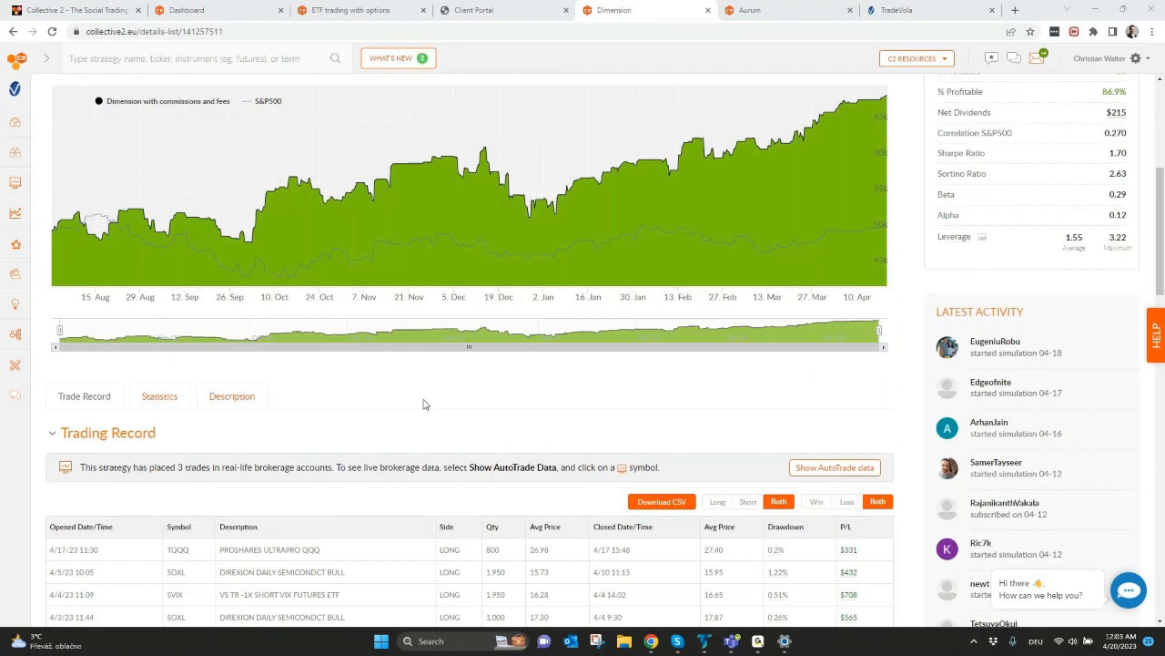
{"action": "mouse_move", "coordinate": [411, 399]}
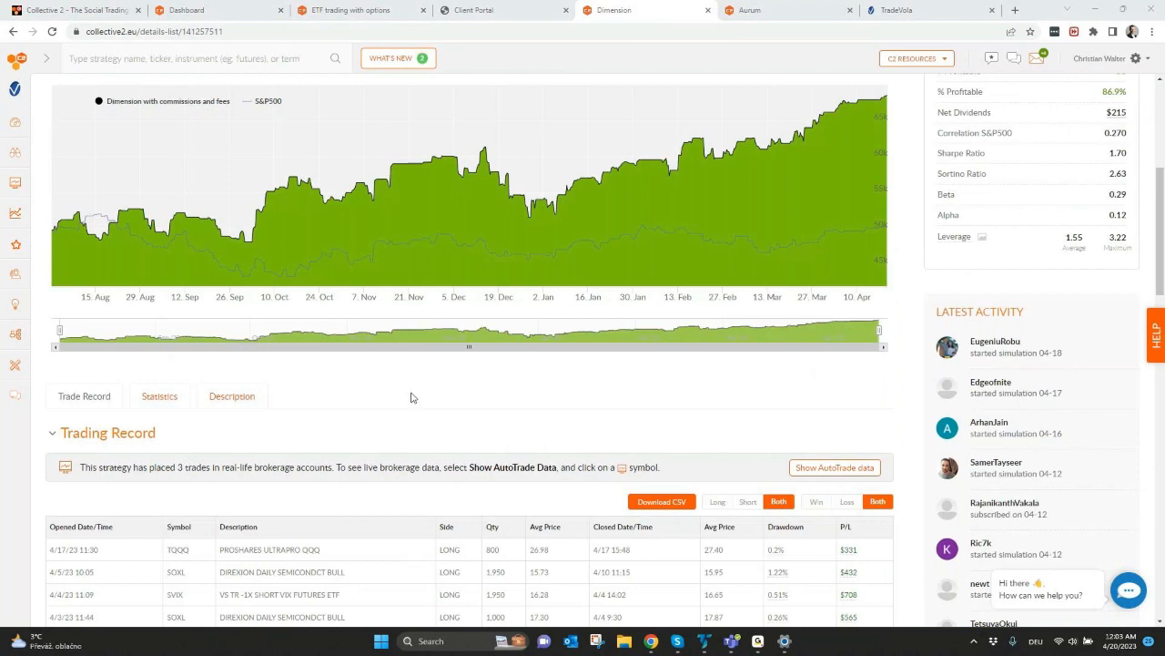
{"action": "scroll", "scroll_direction": "down", "scroll_amount": 3}
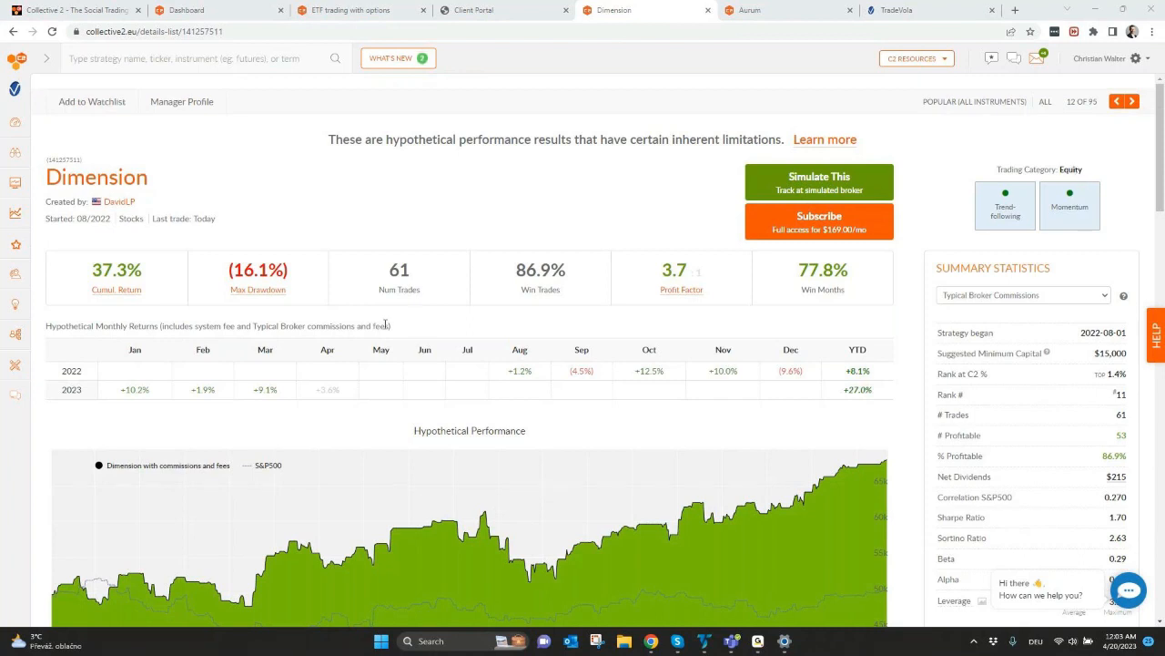
{"action": "scroll", "scroll_direction": "down", "scroll_amount": 3}
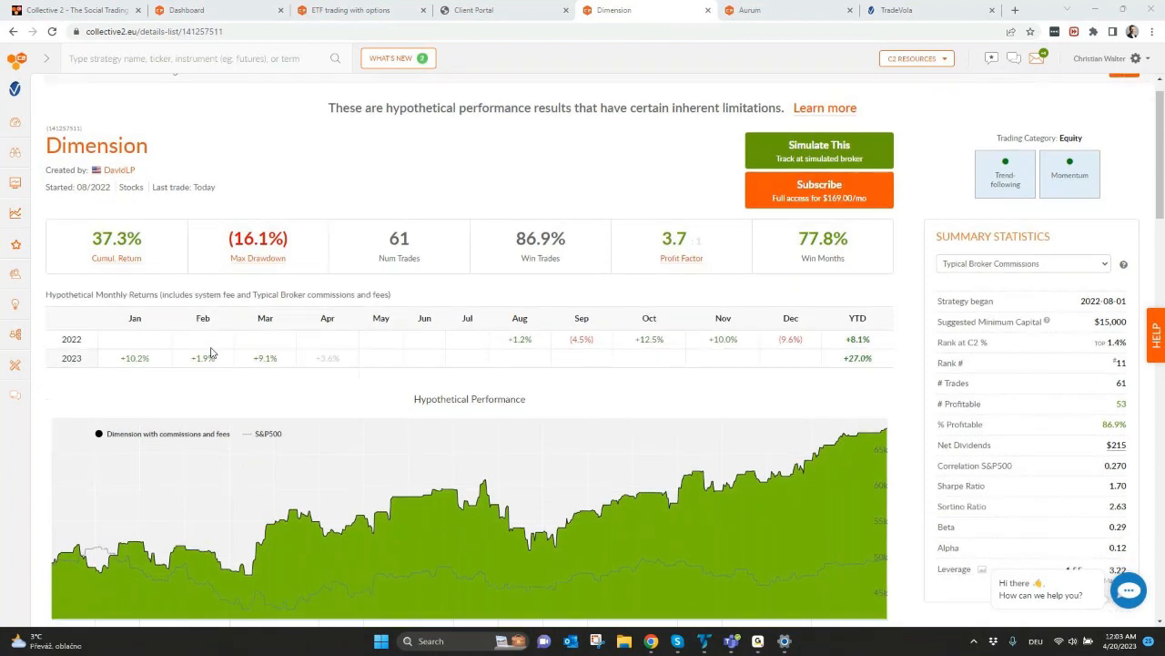
{"action": "scroll", "scroll_direction": "down", "scroll_amount": 3}
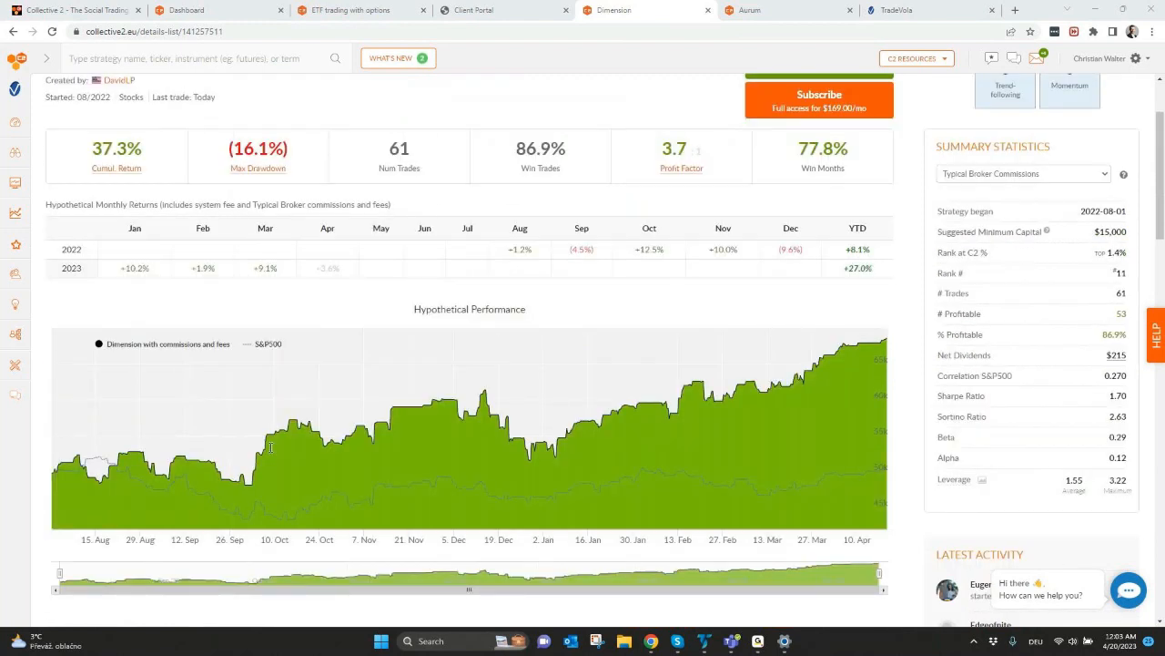
{"action": "mouse_move", "coordinate": [268, 446]}
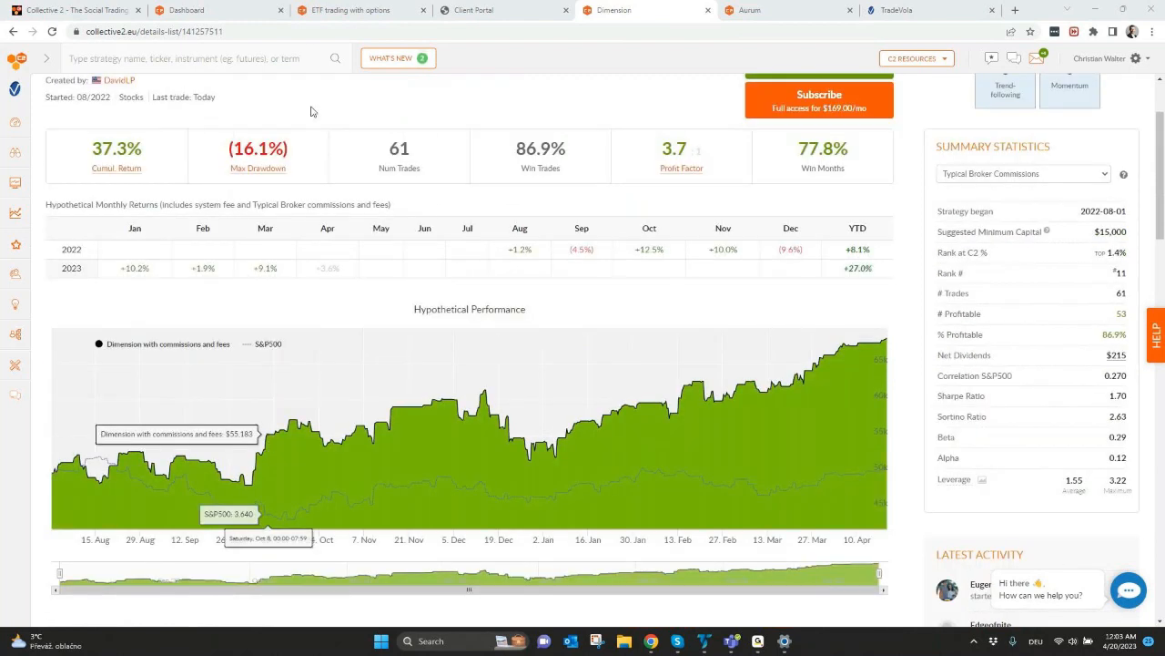
{"action": "mouse_move", "coordinate": [355, 10]}
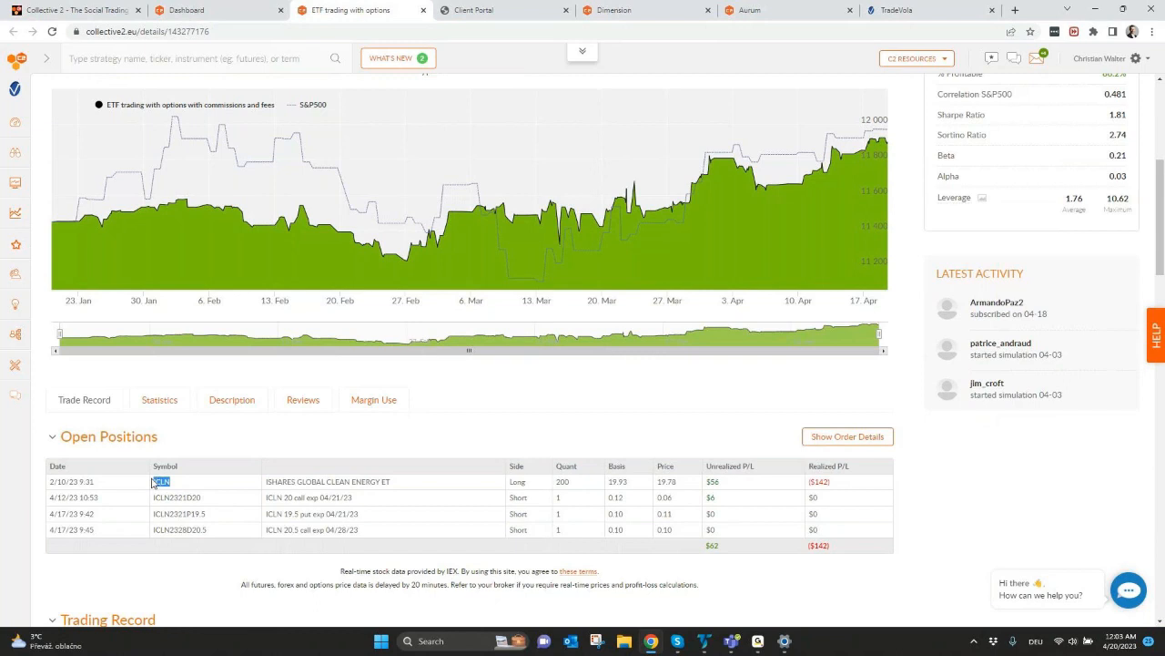
{"action": "mouse_move", "coordinate": [220, 516]}
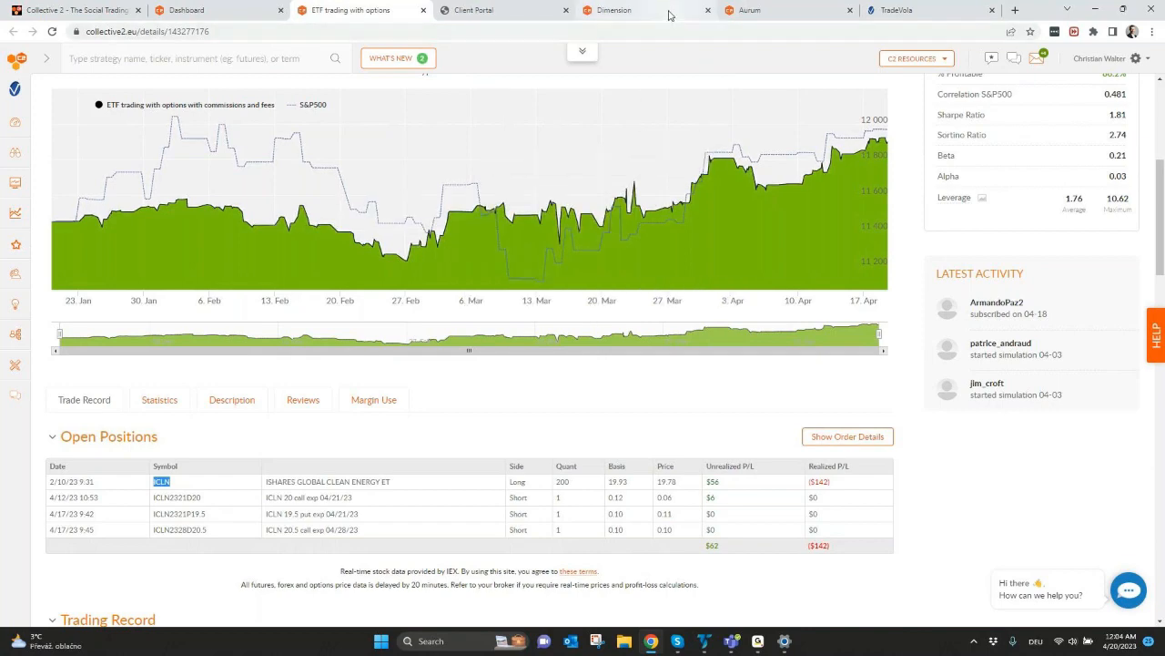
Switch to the Aurum strategy page showing 28.6% annual return and $340,000 minimum capital
{"action": "left_click", "coordinate": [611, 10]}
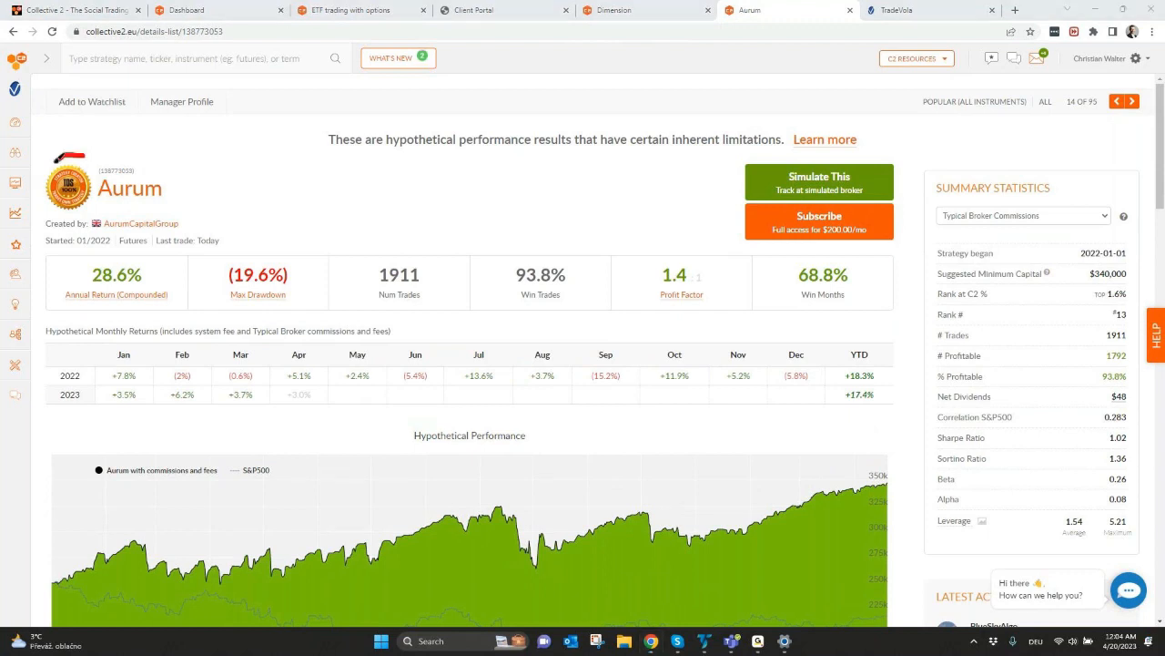
Drag on the Aurum strategy page to mark its recent equity peak
{"action": "left_click_drag", "start_coordinate": [73, 155], "coordinate": [72, 223]}
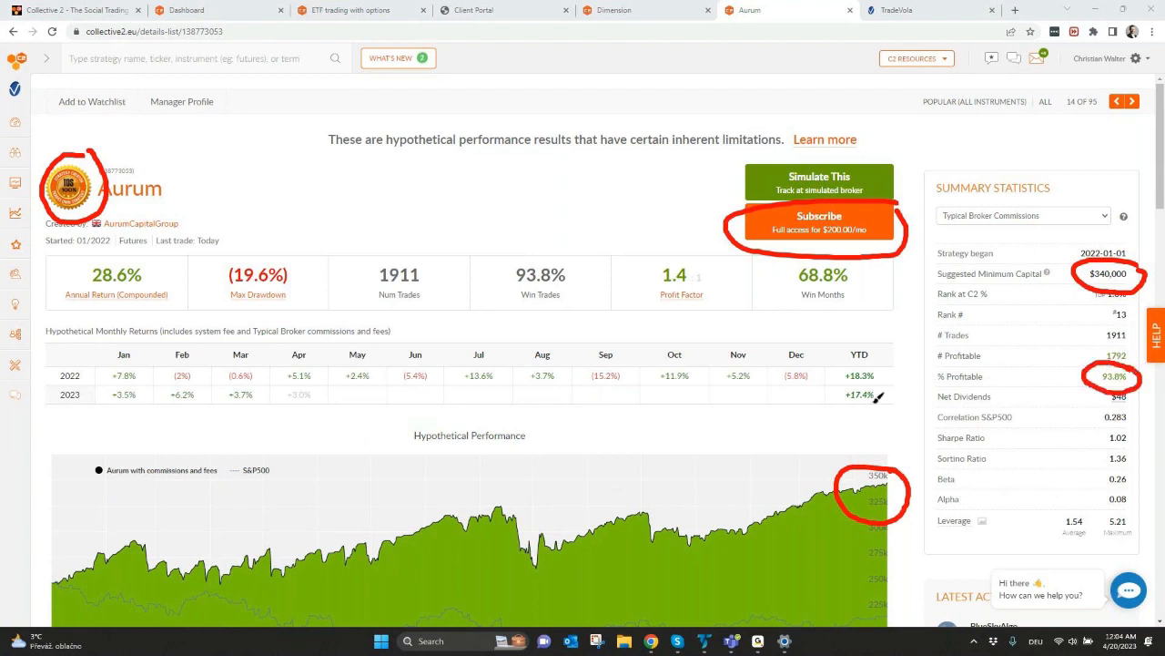
{"action": "mouse_move", "coordinate": [307, 248]}
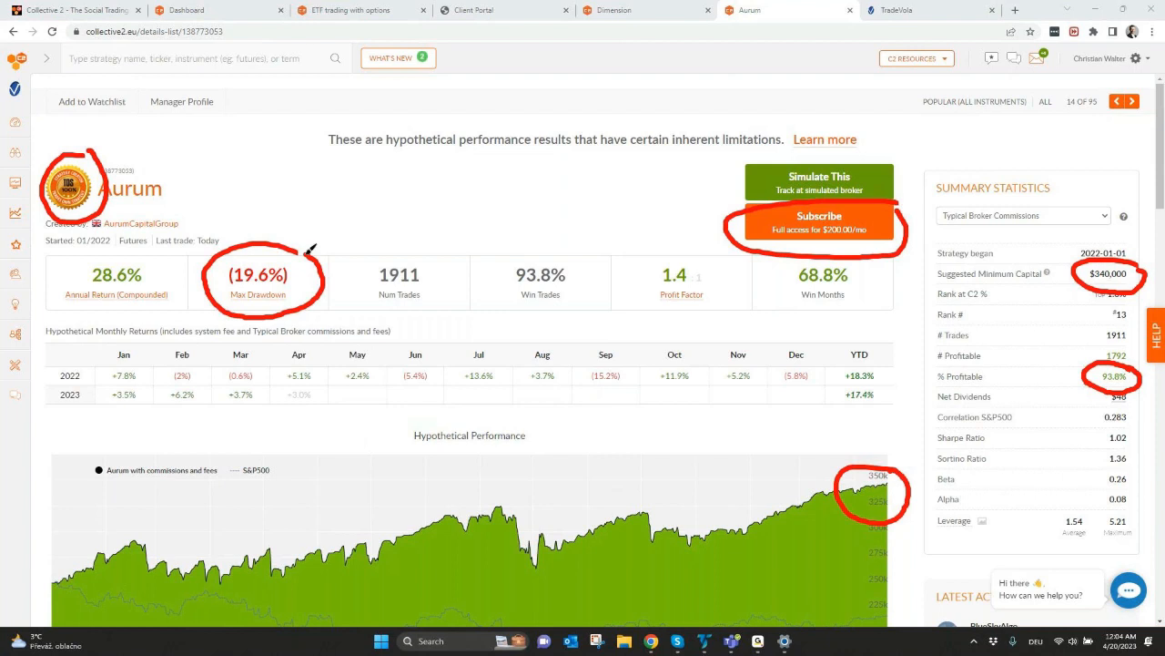
{"action": "mouse_move", "coordinate": [102, 284]}
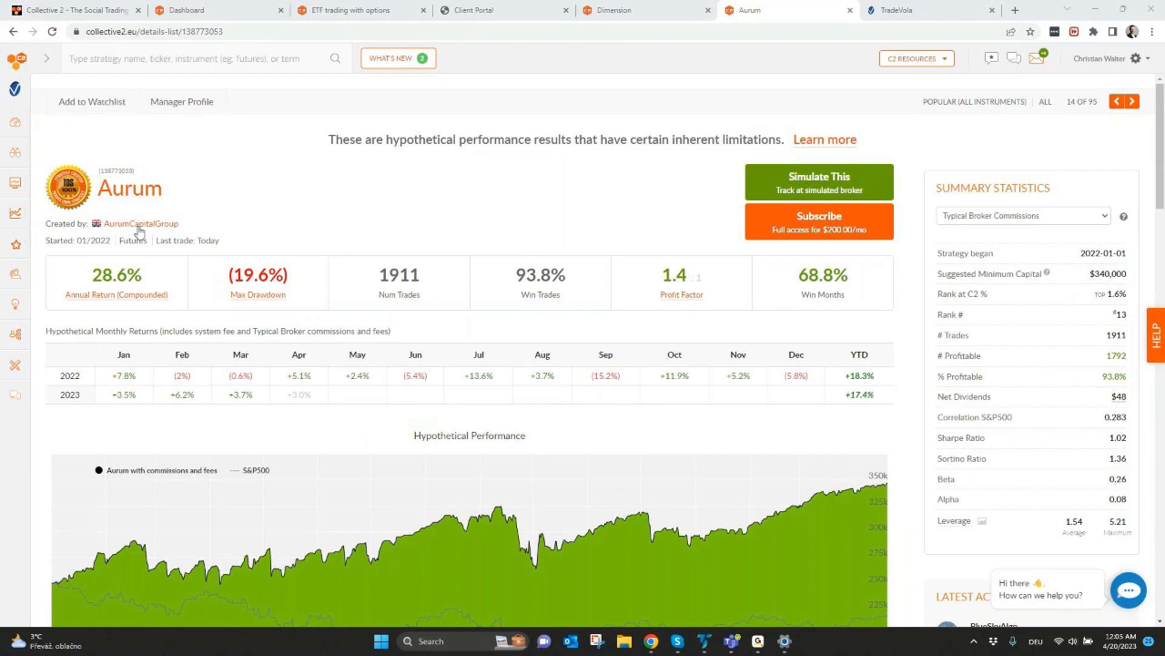
{"action": "mouse_move", "coordinate": [268, 261]}
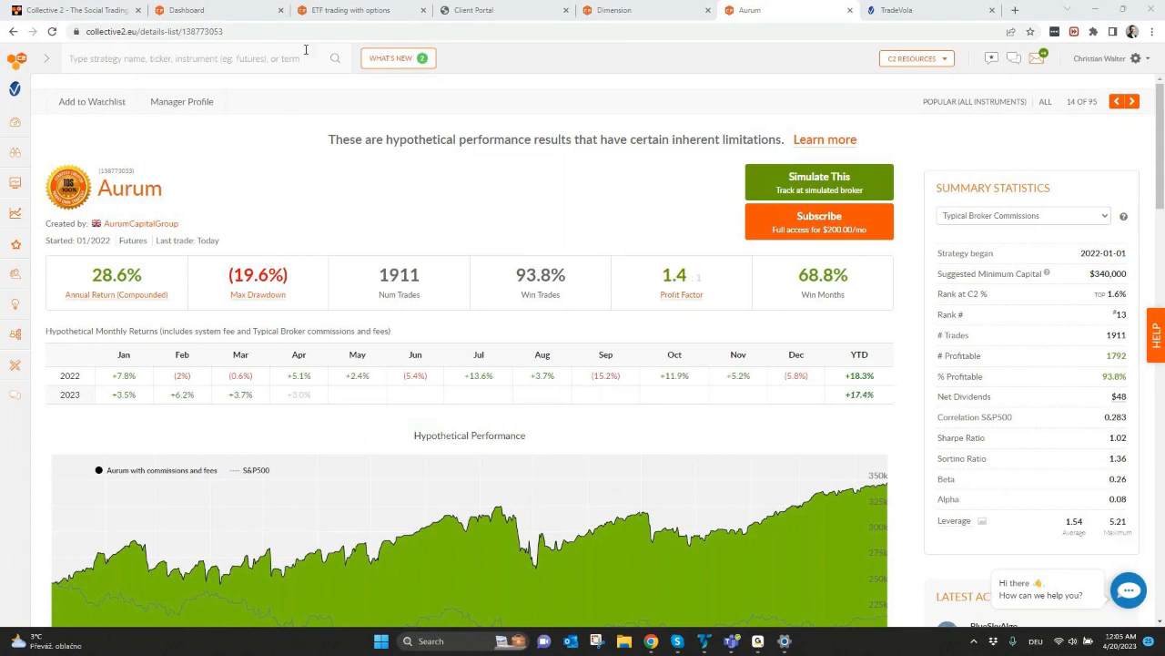
{"action": "mouse_move", "coordinate": [355, 10]}
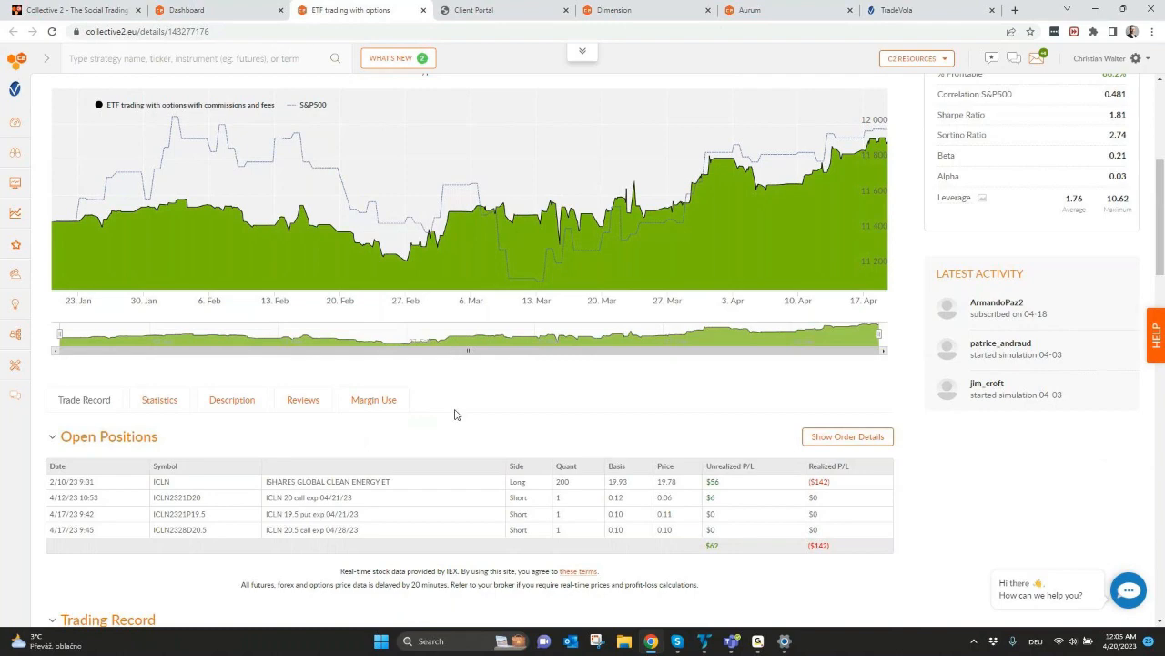
{"action": "mouse_move", "coordinate": [458, 417]}
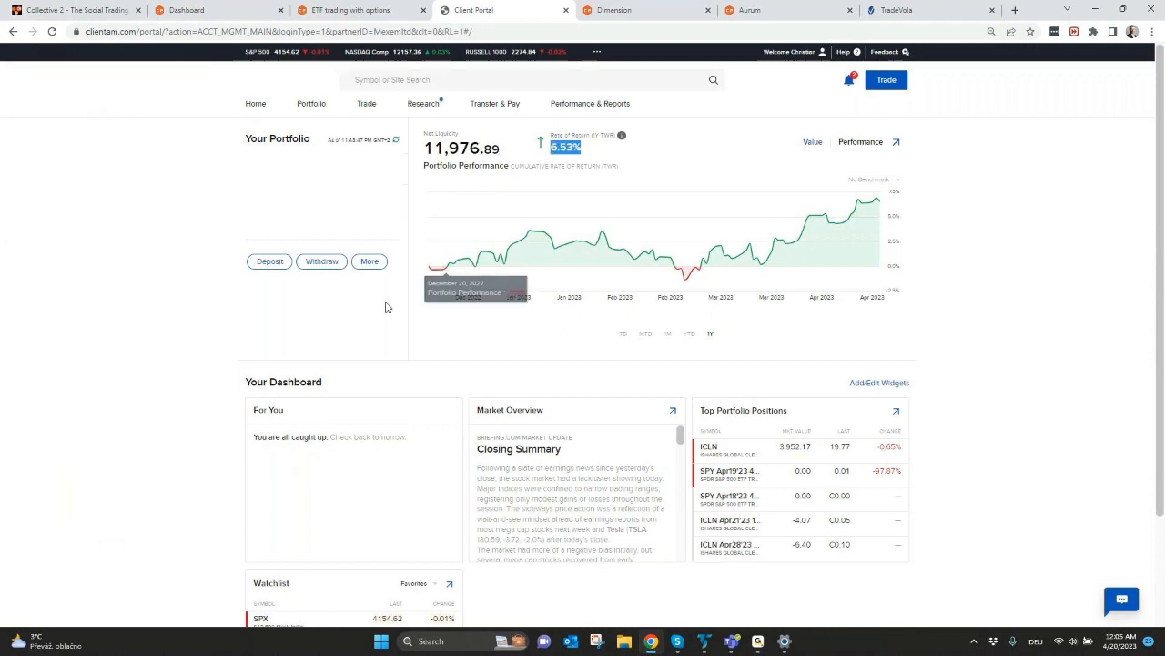
{"action": "mouse_move", "coordinate": [445, 242]}
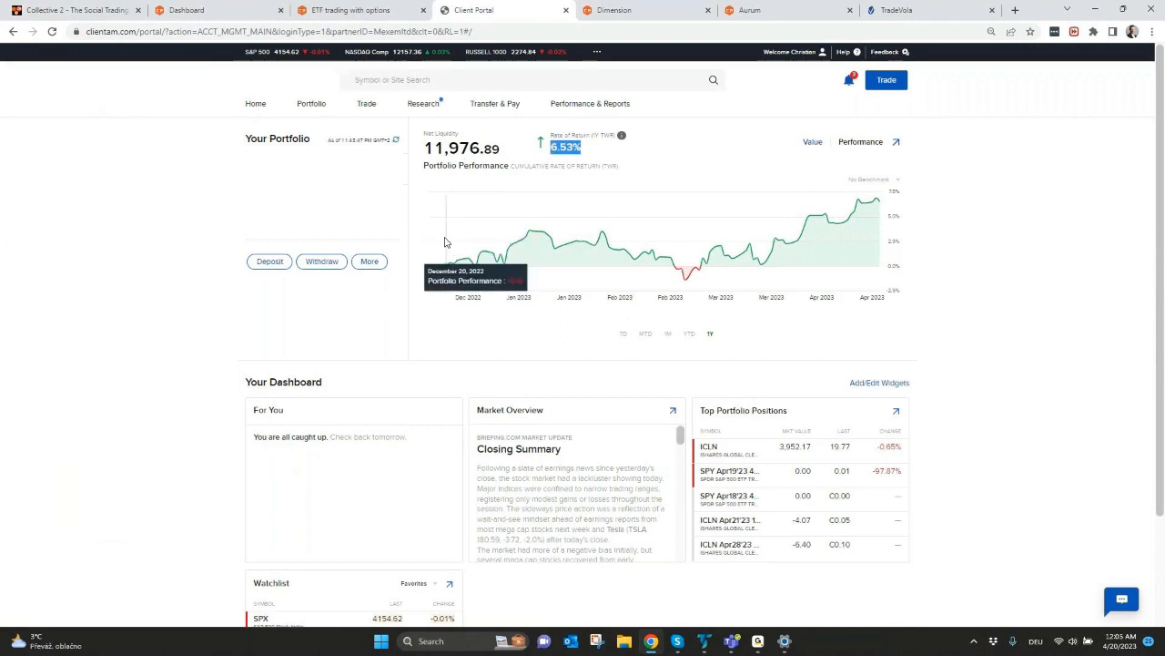
{"action": "mouse_move", "coordinate": [432, 264]}
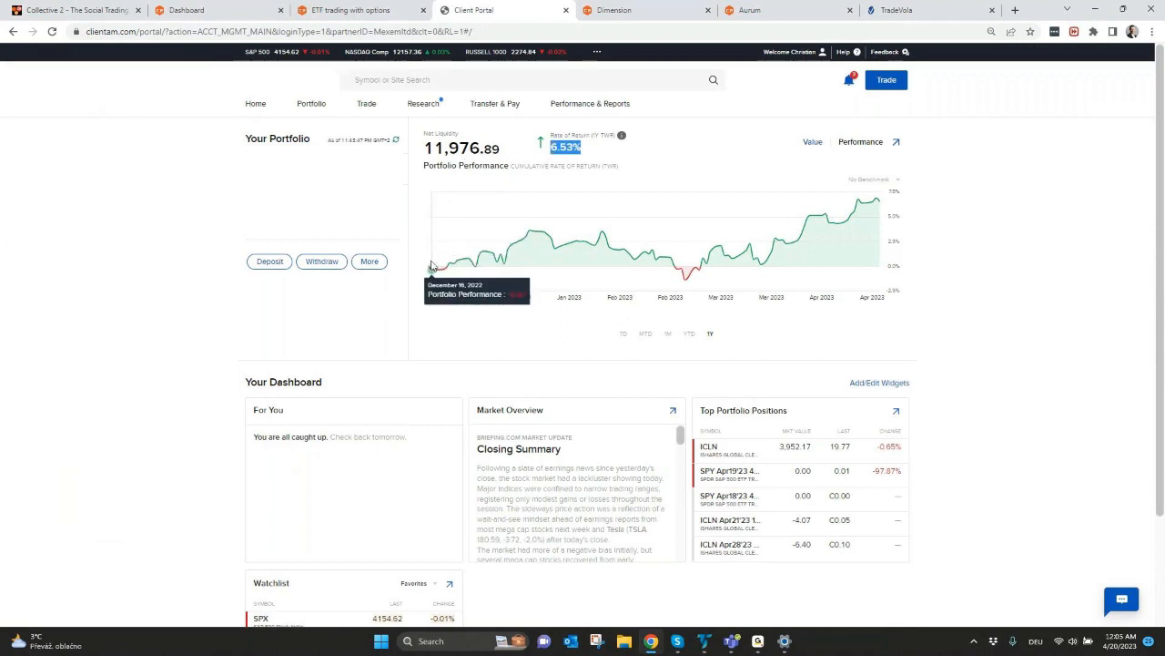
{"action": "mouse_move", "coordinate": [706, 641]}
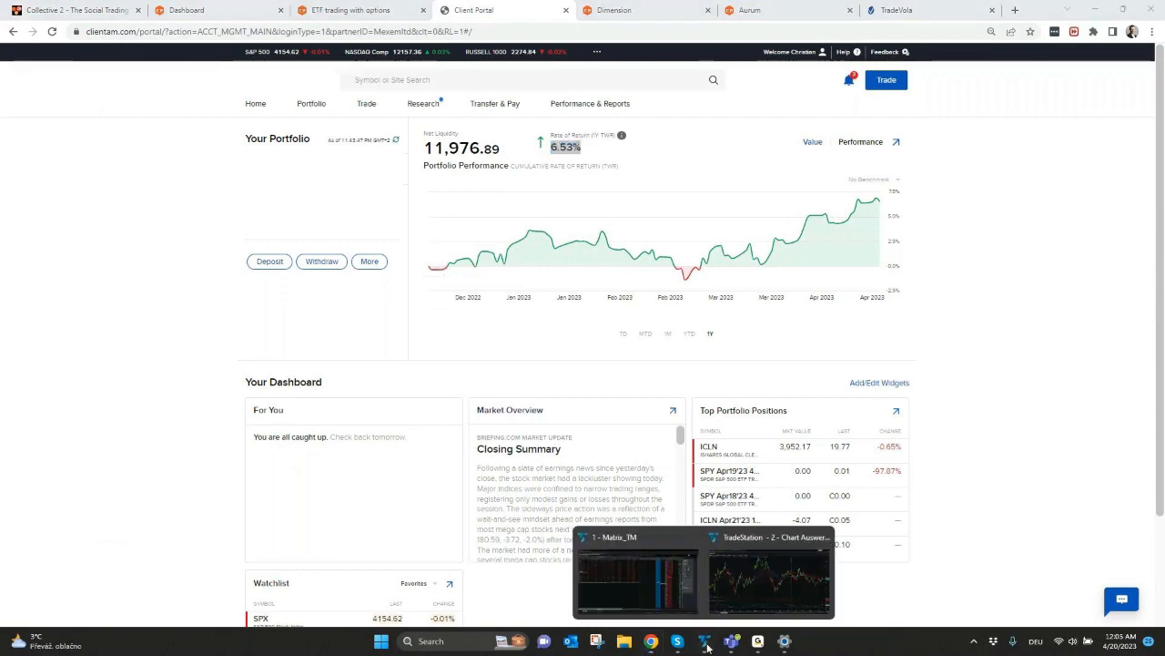
Bring up the TradeStation daily ICLN chart with moving averages and trendline
{"action": "left_click", "coordinate": [769, 574]}
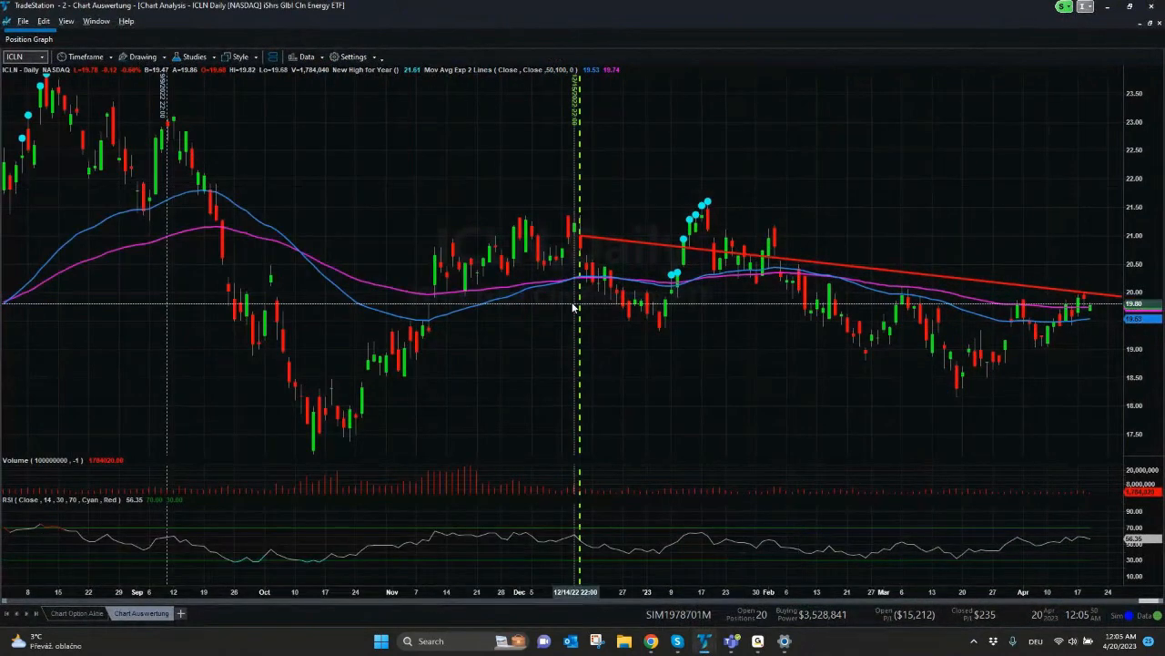
{"action": "mouse_move", "coordinate": [574, 250]}
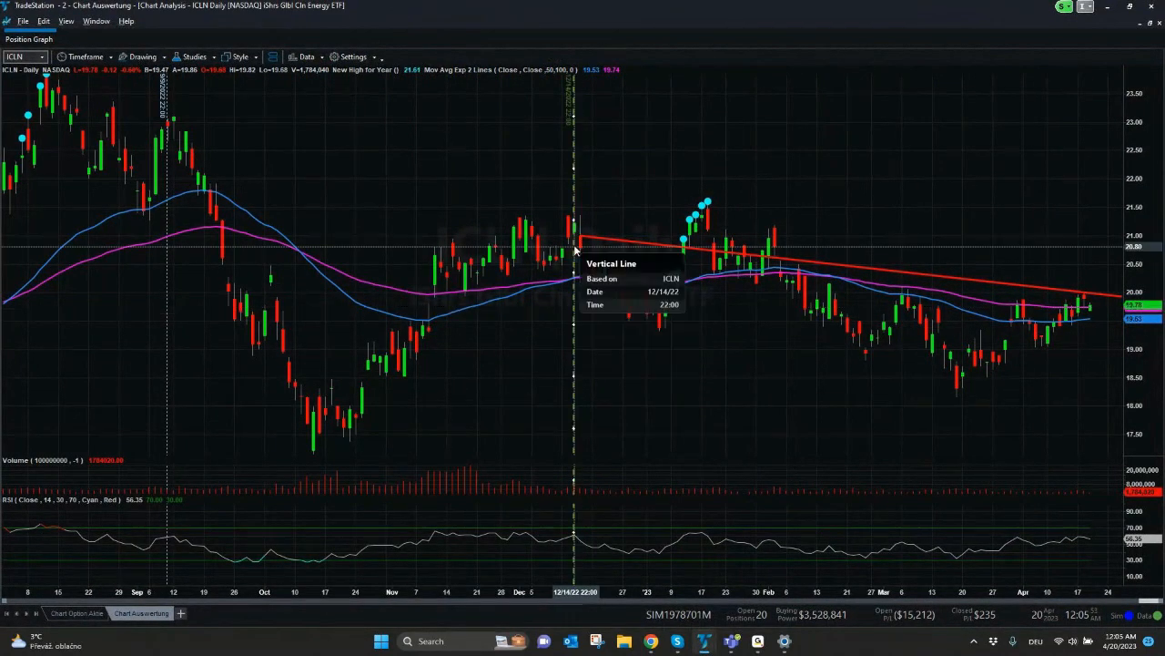
{"action": "left_click_drag", "start_coordinate": [574, 250], "coordinate": [580, 241]}
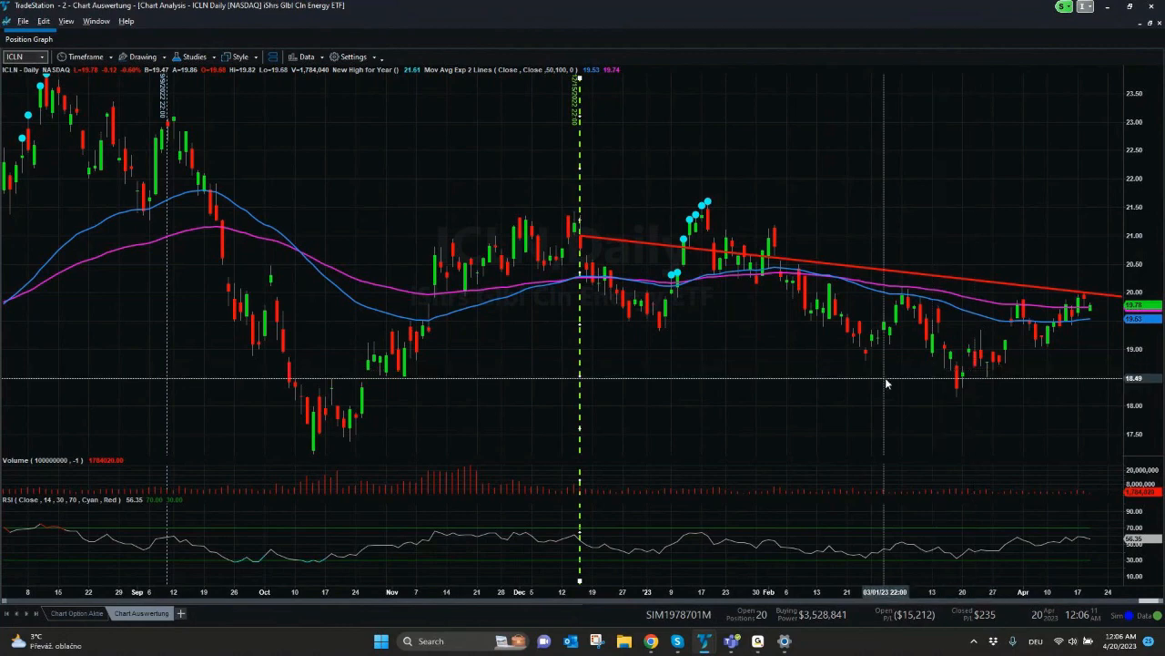
{"action": "mouse_move", "coordinate": [867, 384]}
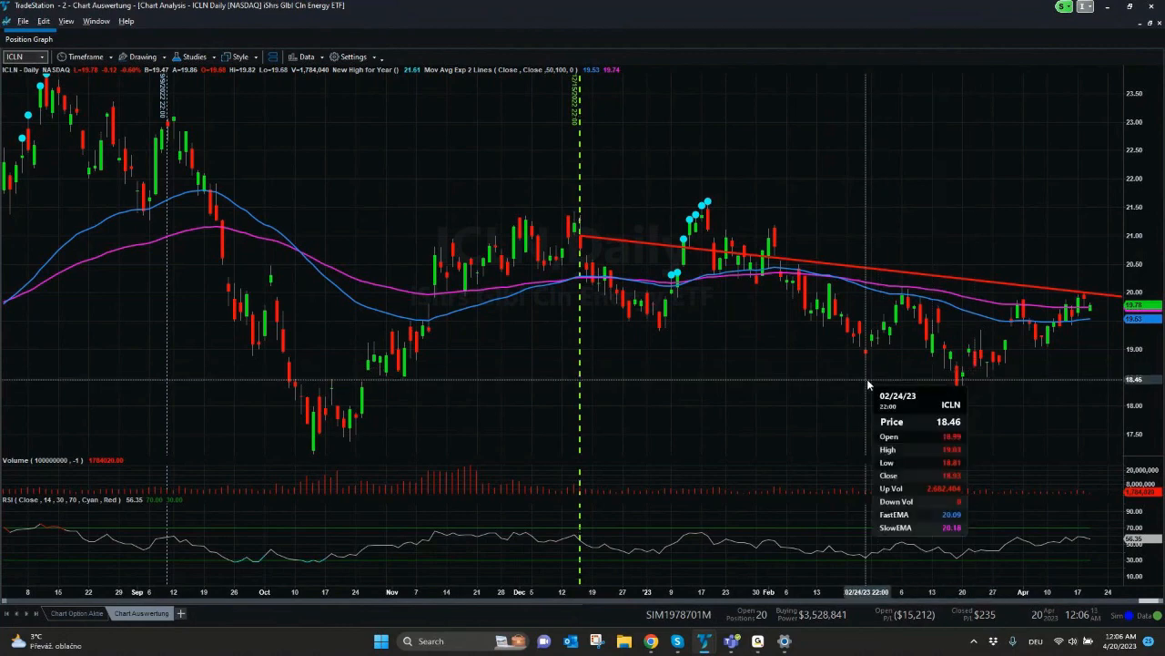
{"action": "mouse_move", "coordinate": [832, 416]}
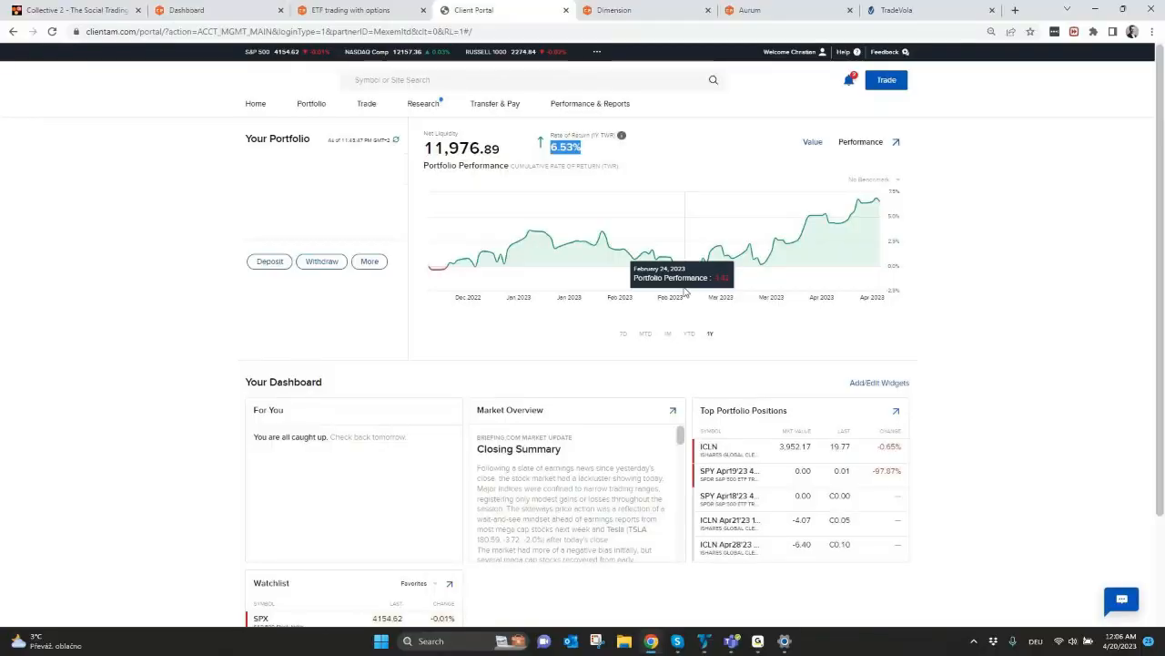
{"action": "mouse_move", "coordinate": [685, 280]}
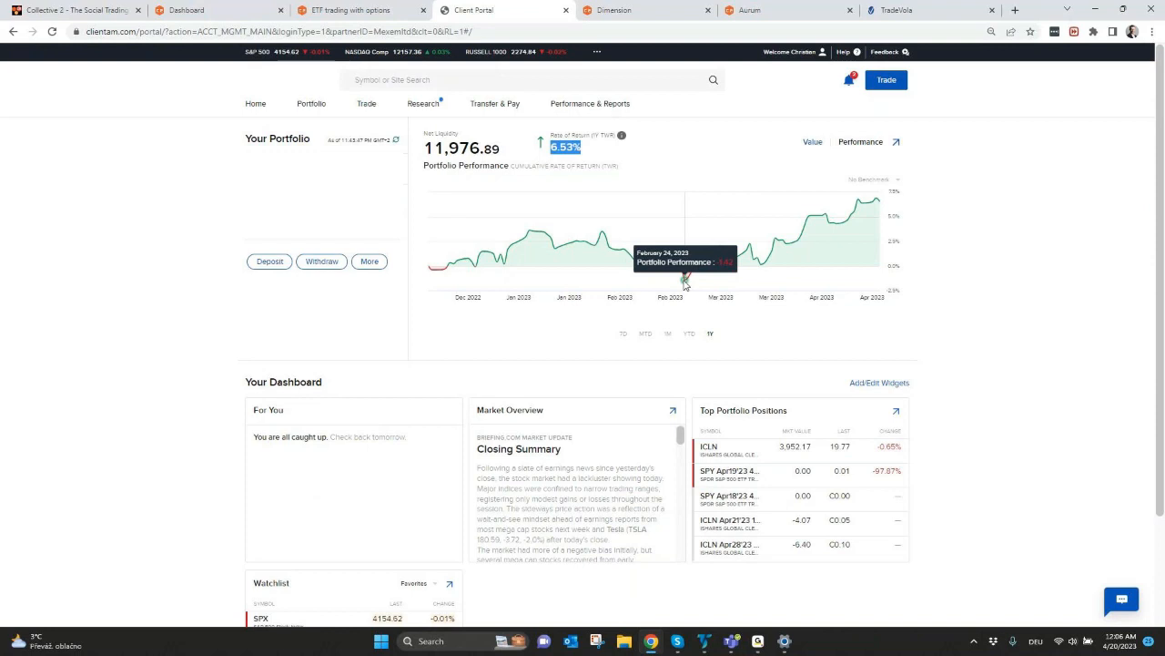
{"action": "mouse_move", "coordinate": [754, 264]}
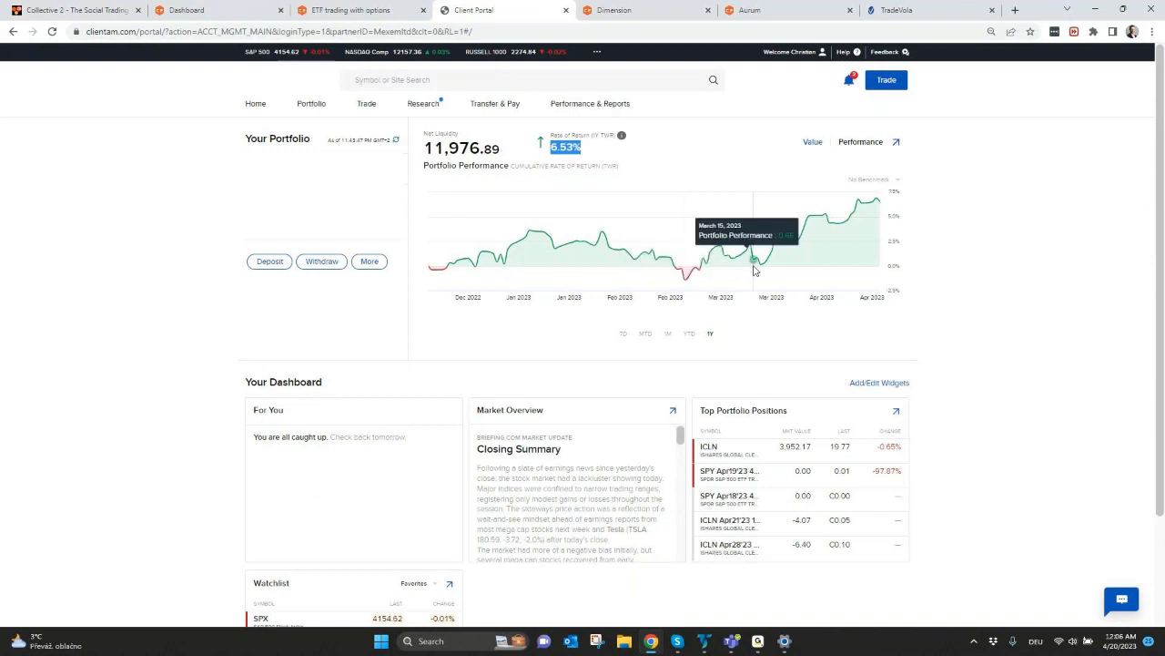
{"action": "mouse_move", "coordinate": [811, 246]}
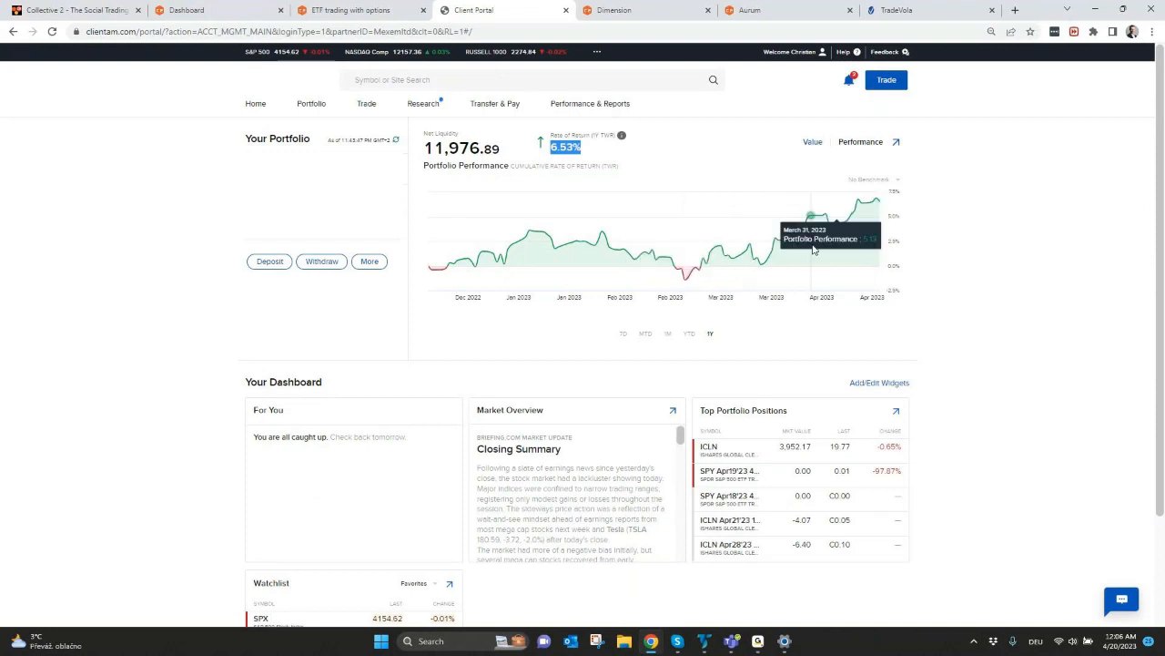
{"action": "mouse_move", "coordinate": [660, 466]}
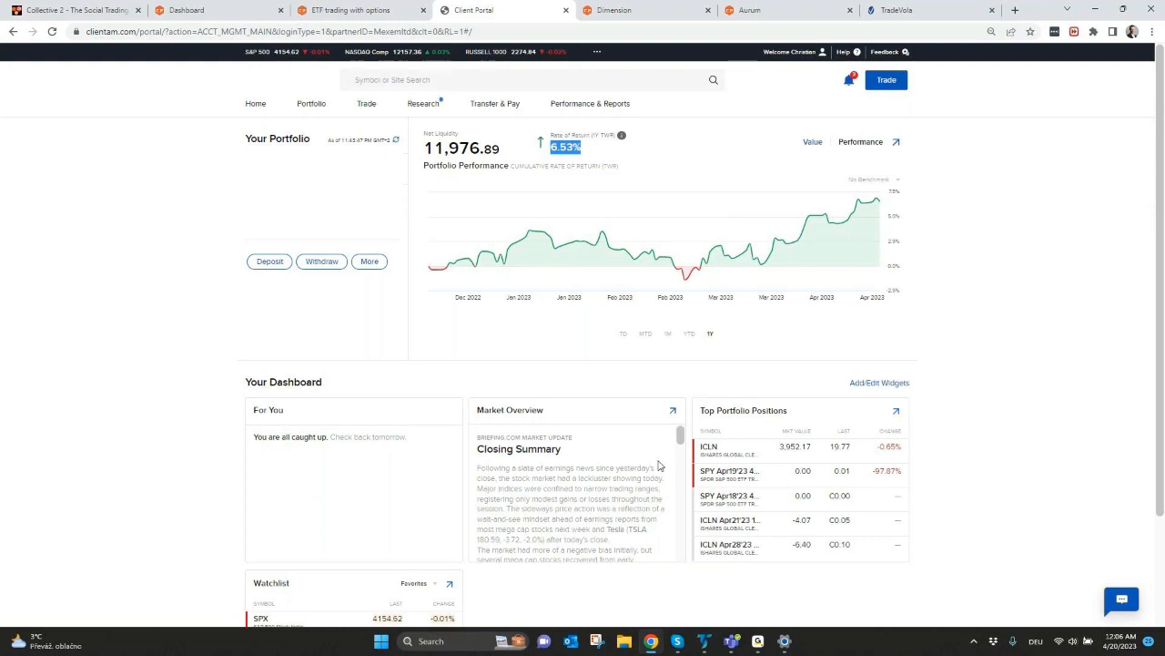
{"action": "mouse_move", "coordinate": [654, 464]}
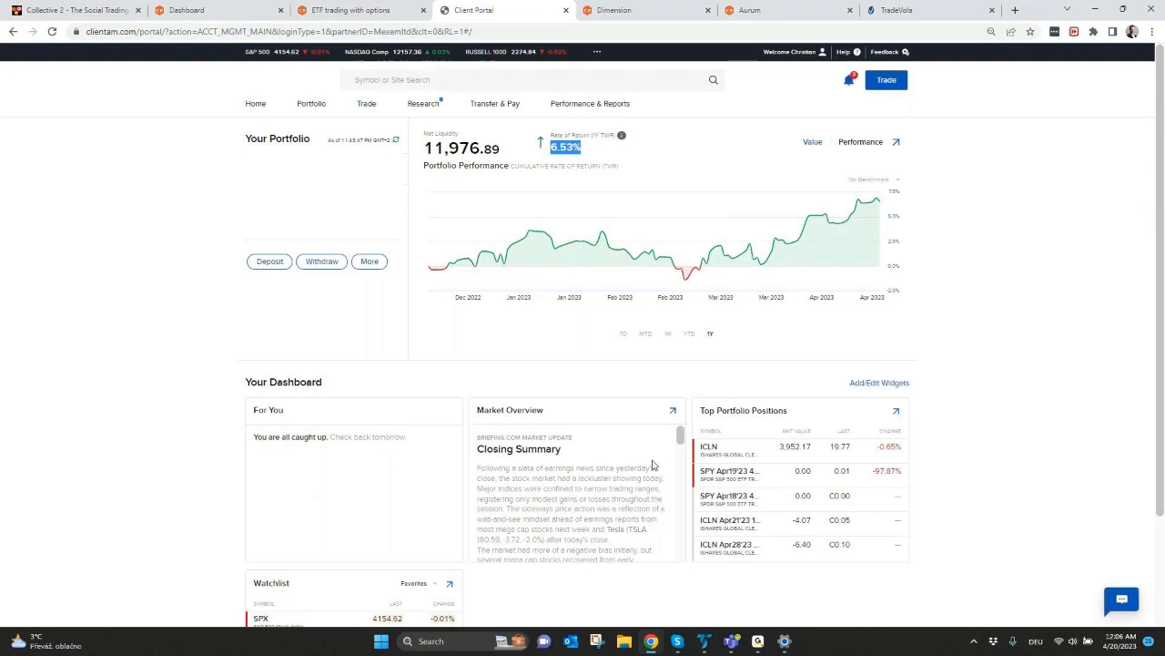
{"action": "mouse_move", "coordinate": [497, 369]}
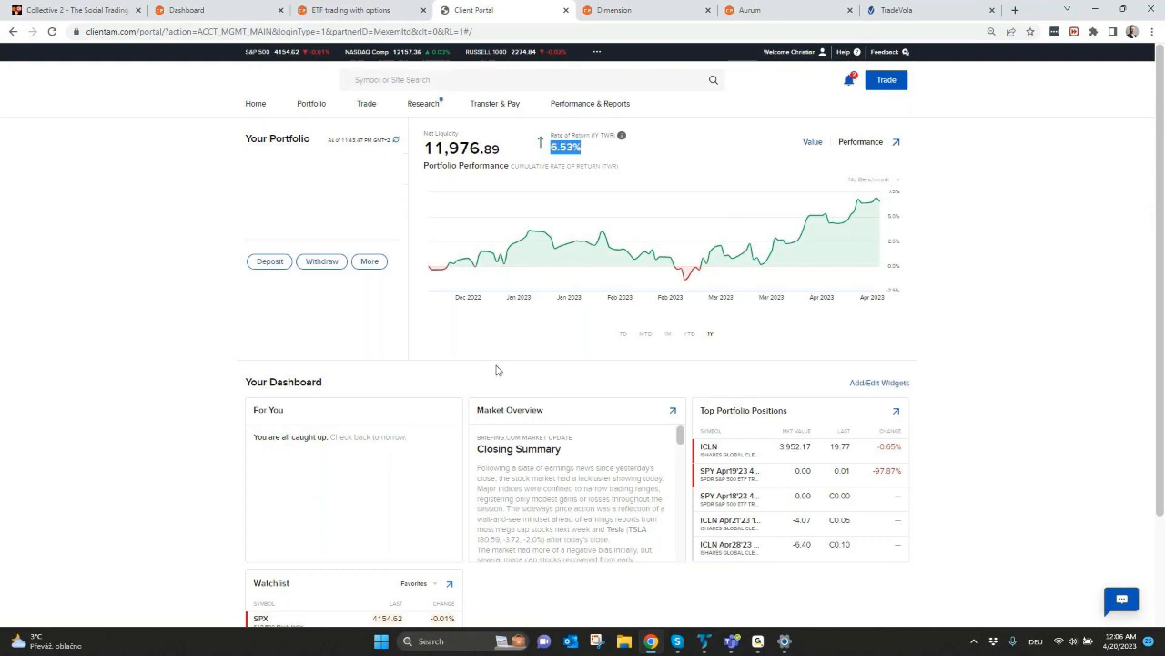
{"action": "mouse_move", "coordinate": [485, 353]}
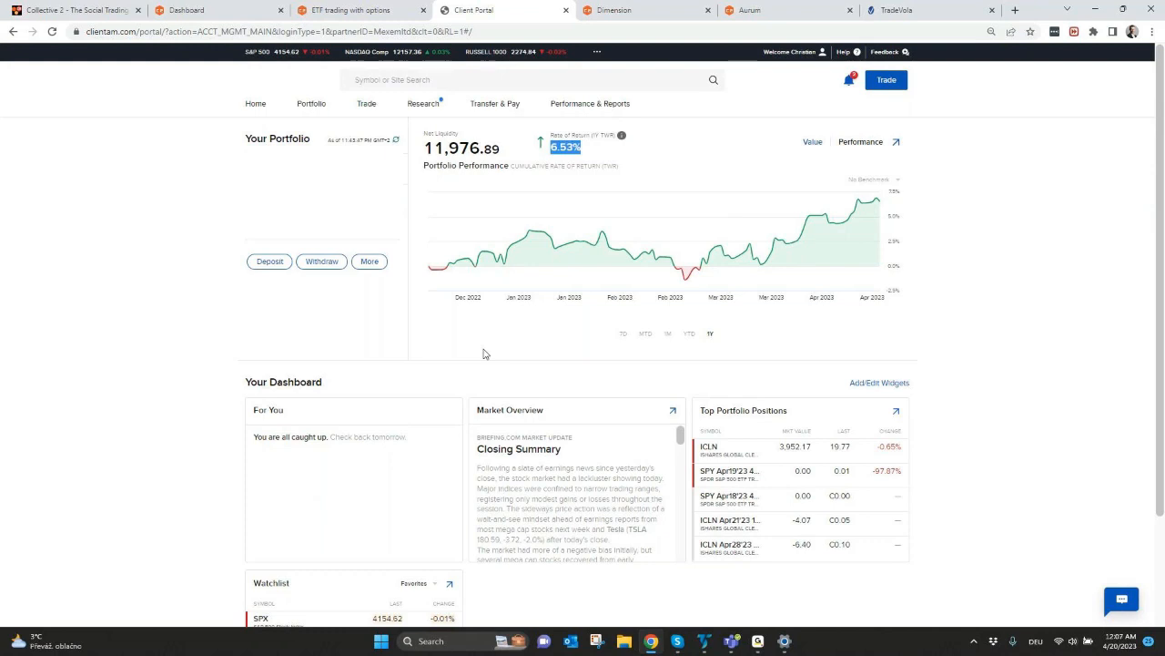
{"action": "mouse_move", "coordinate": [874, 201]}
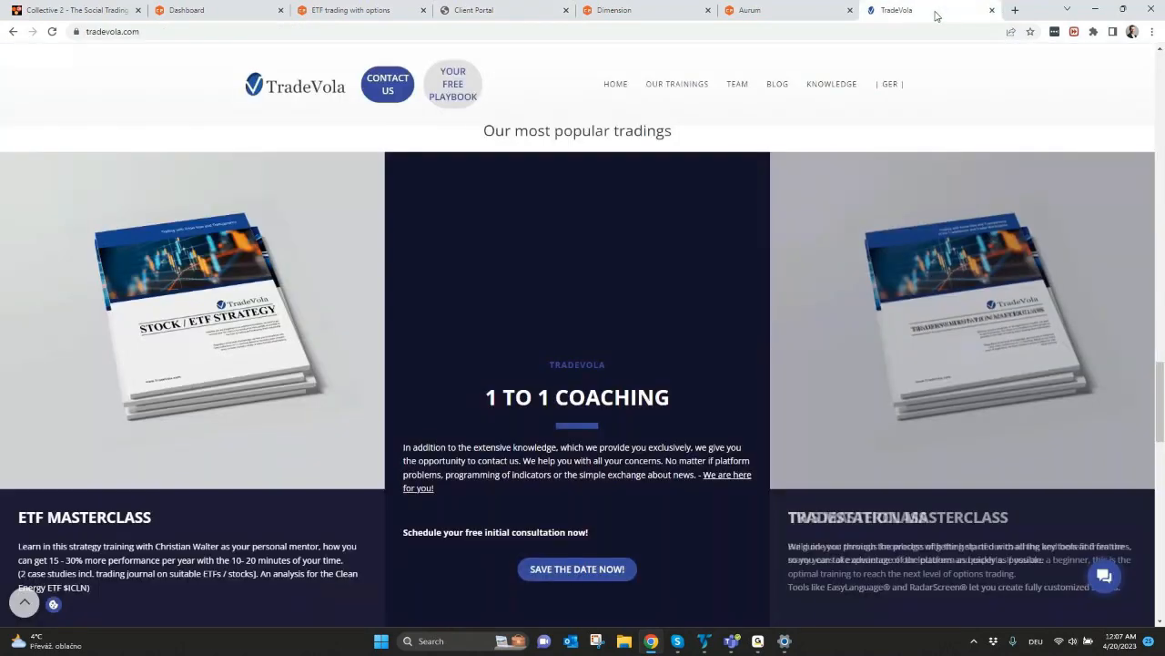
Review TradeVola's ETF (199€) and TradeStation (99€) masterclasses, then return to Client Portal
{"action": "scroll", "scroll_direction": "down", "scroll_amount": 3}
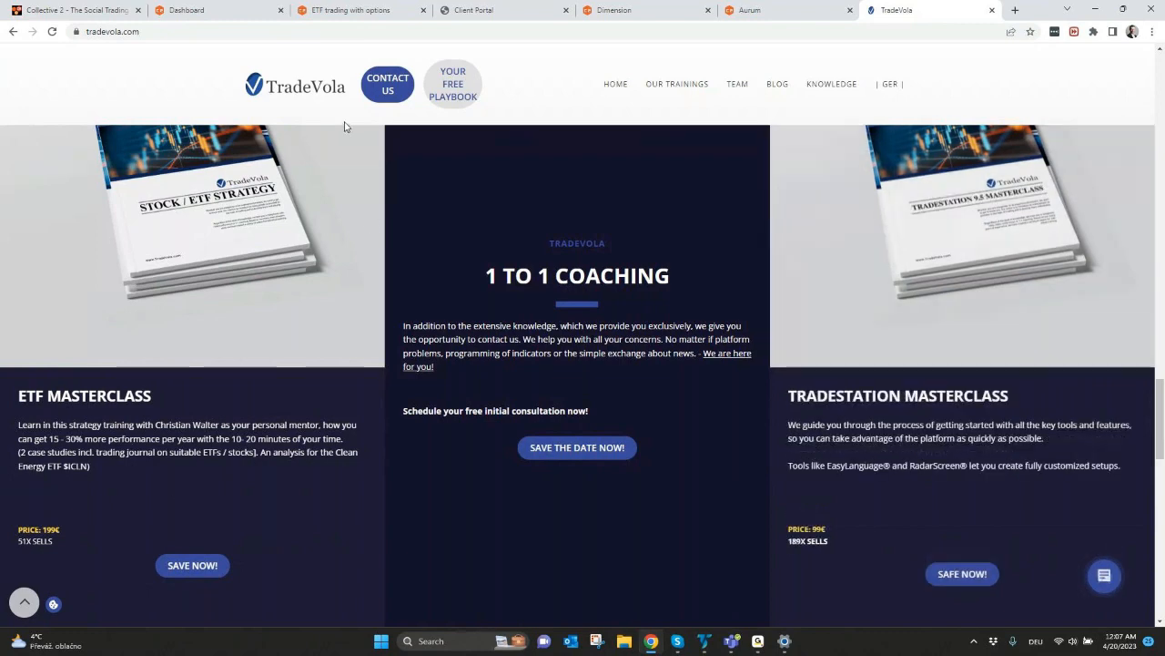
{"action": "left_click", "coordinate": [474, 10]}
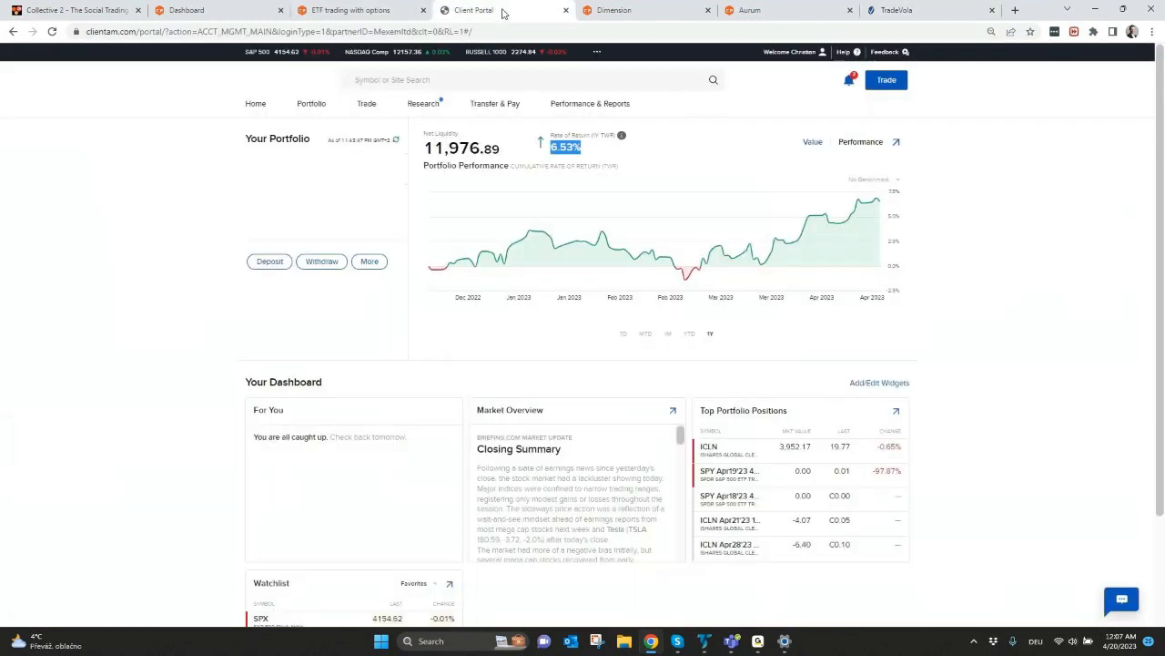
Show the strategy's chart and open ICLN positions, glancing at TradeVola trainings in between
{"action": "left_click", "coordinate": [351, 10]}
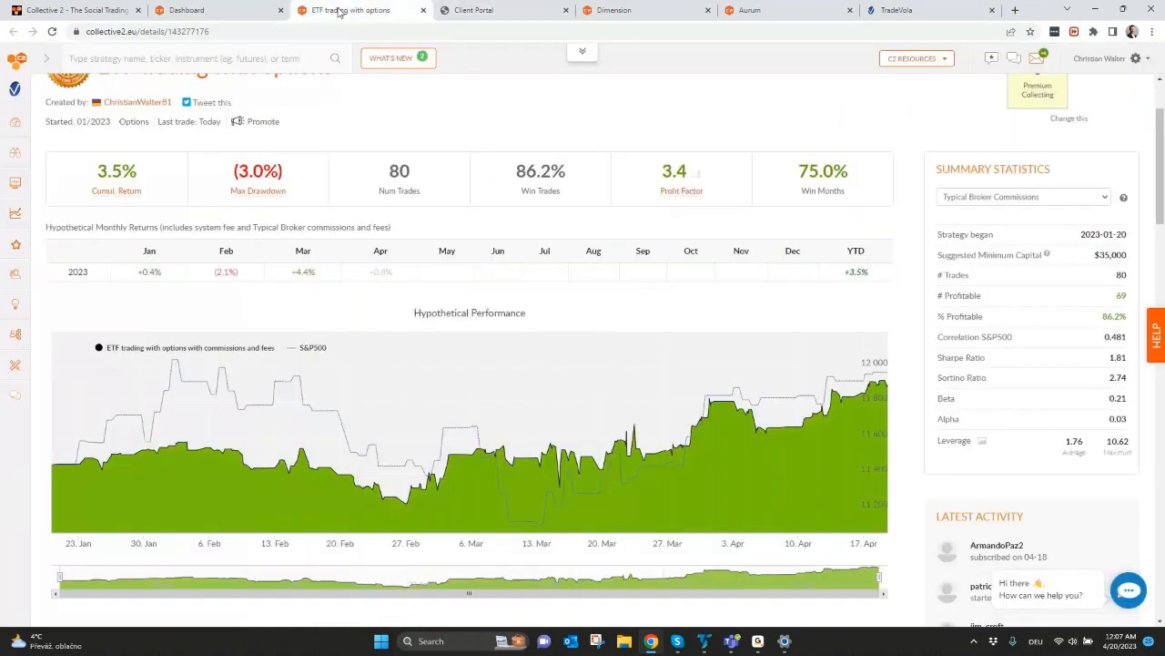
{"action": "scroll", "scroll_direction": "down", "scroll_amount": 3}
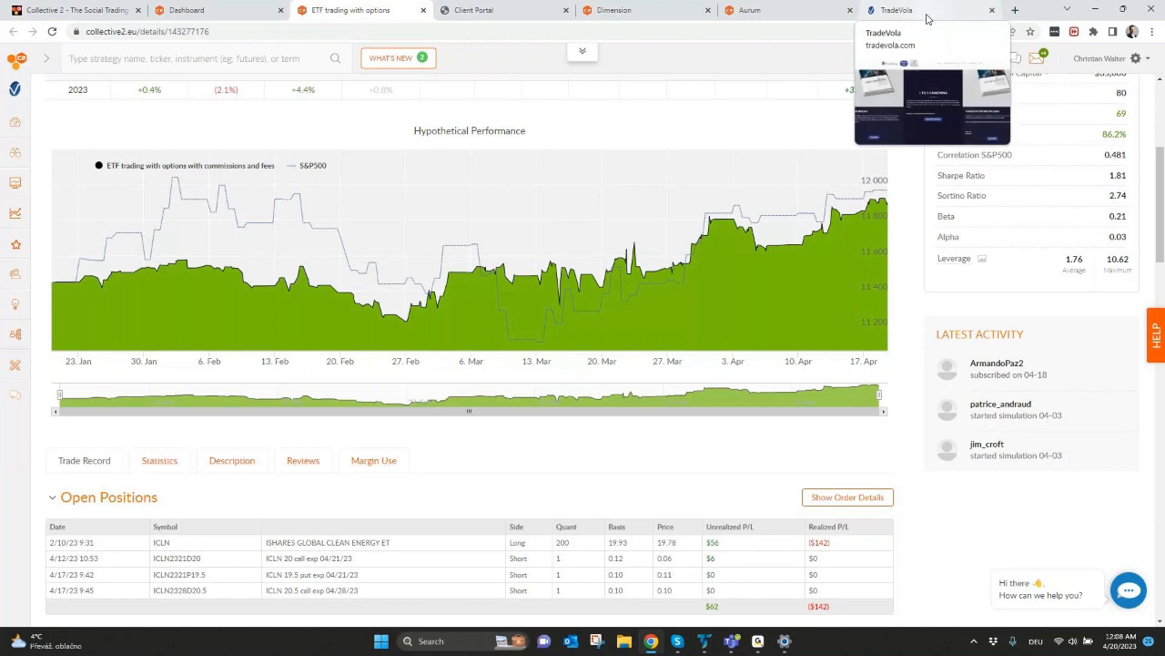
{"action": "left_click", "coordinate": [928, 10]}
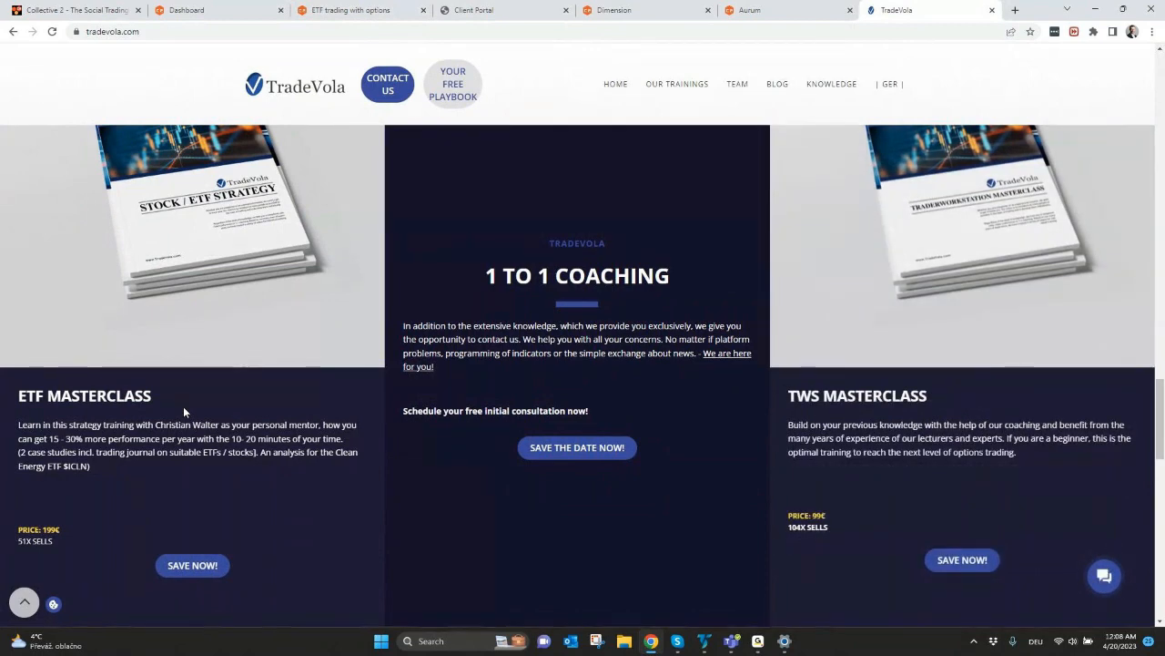
{"action": "left_click", "coordinate": [350, 10]}
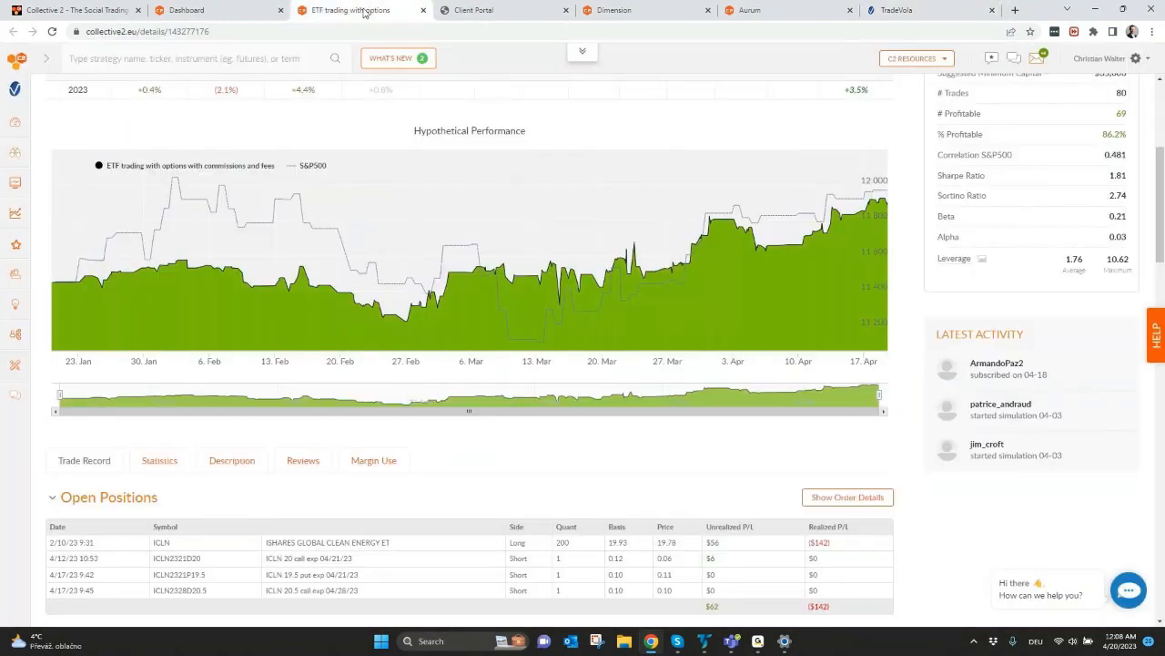